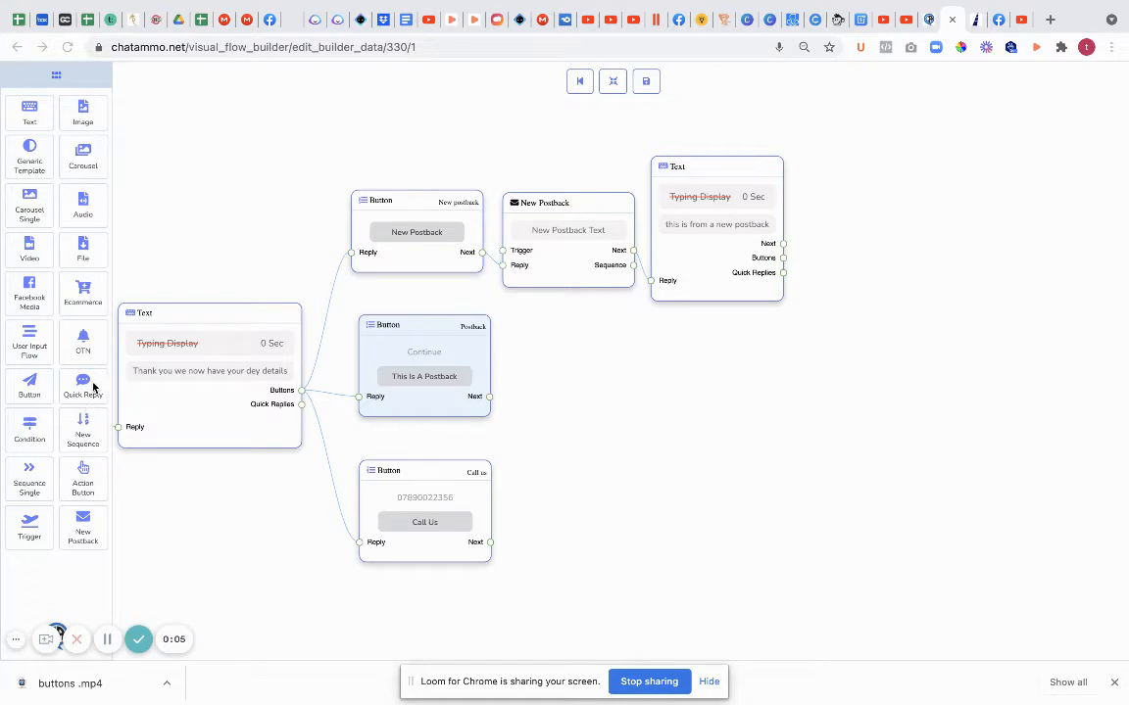
mouse_move(426, 274)
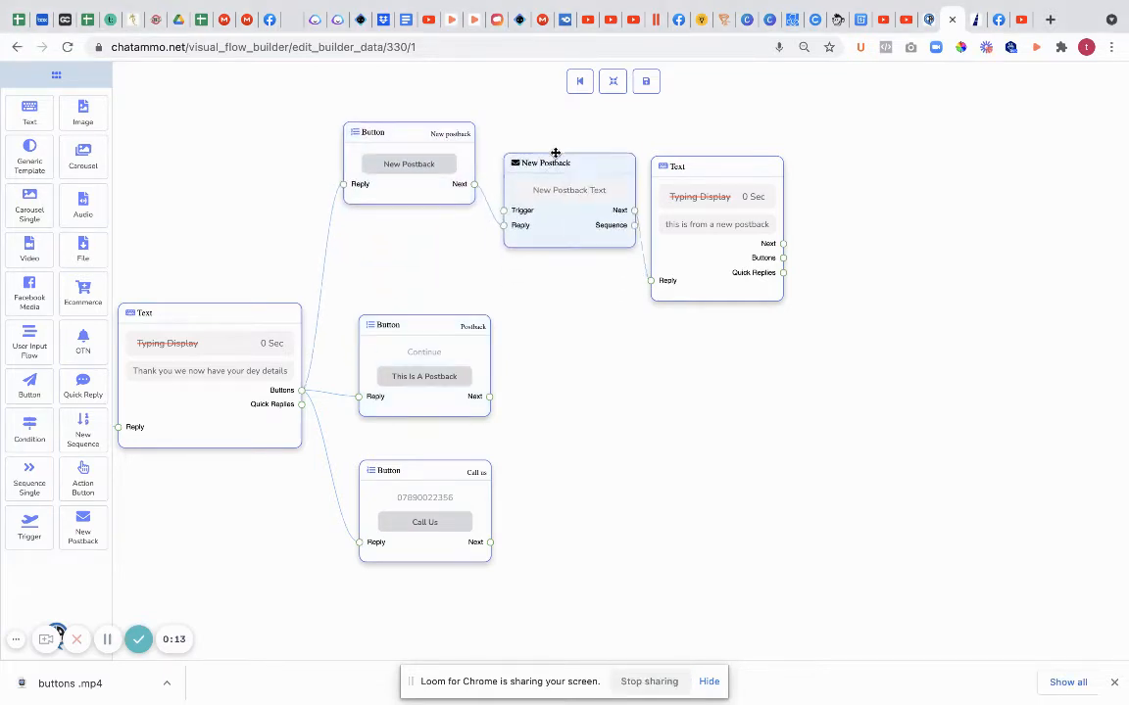
Step: Move the New Postback node up beside the stacked button nodes
drag(553, 196, 538, 163)
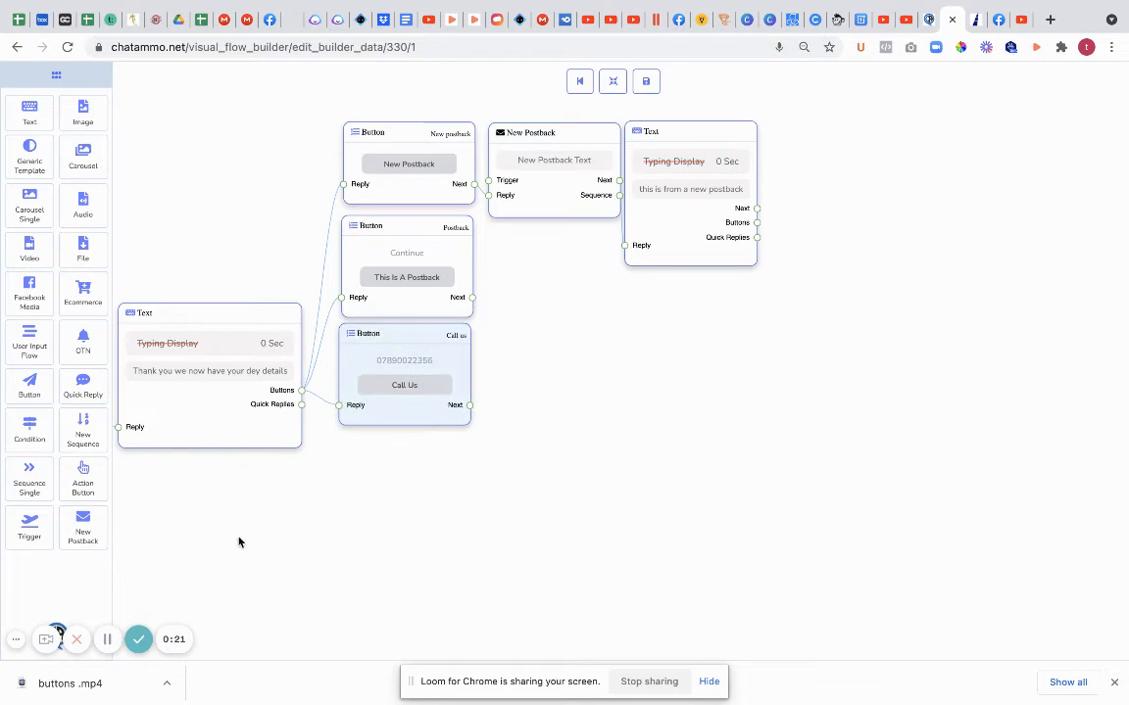
mouse_move(245, 532)
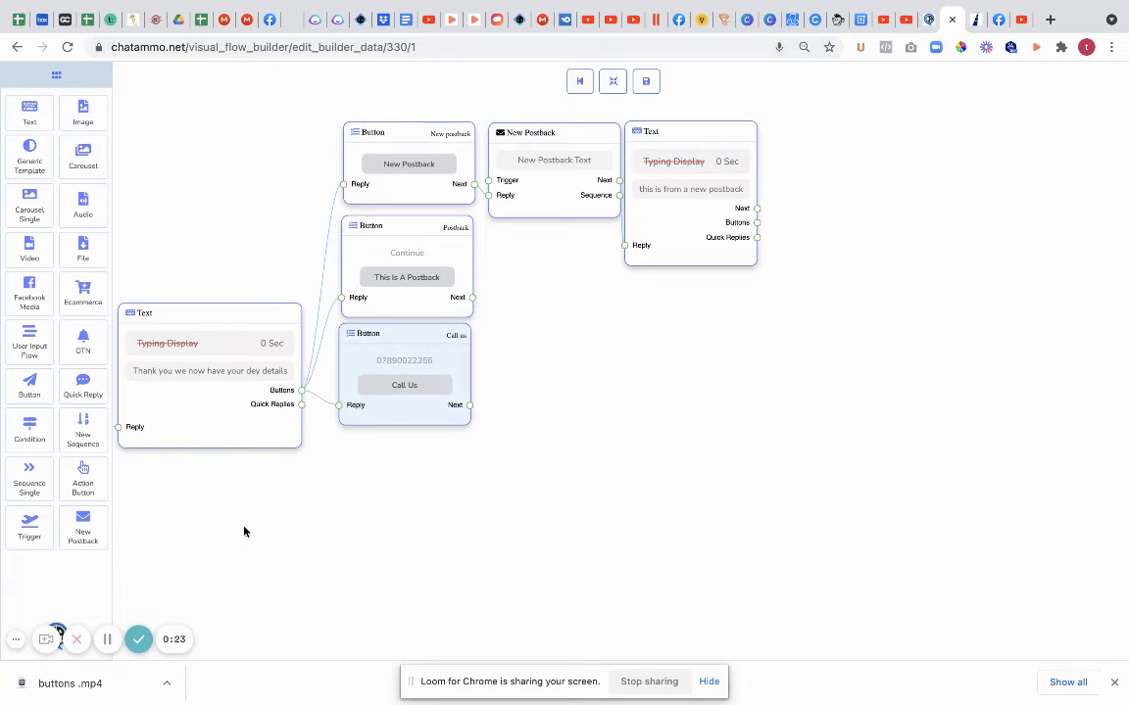
mouse_move(136, 422)
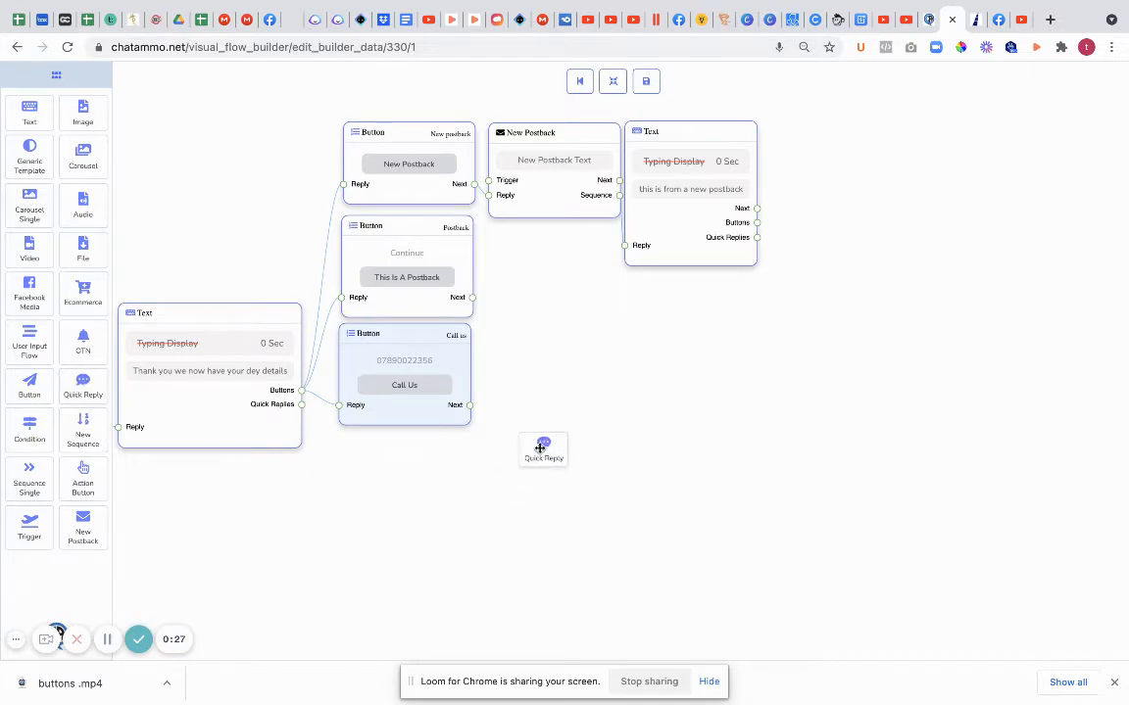
Step: Place a new Quick Reply node on the canvas wired to the Text node
click(543, 449)
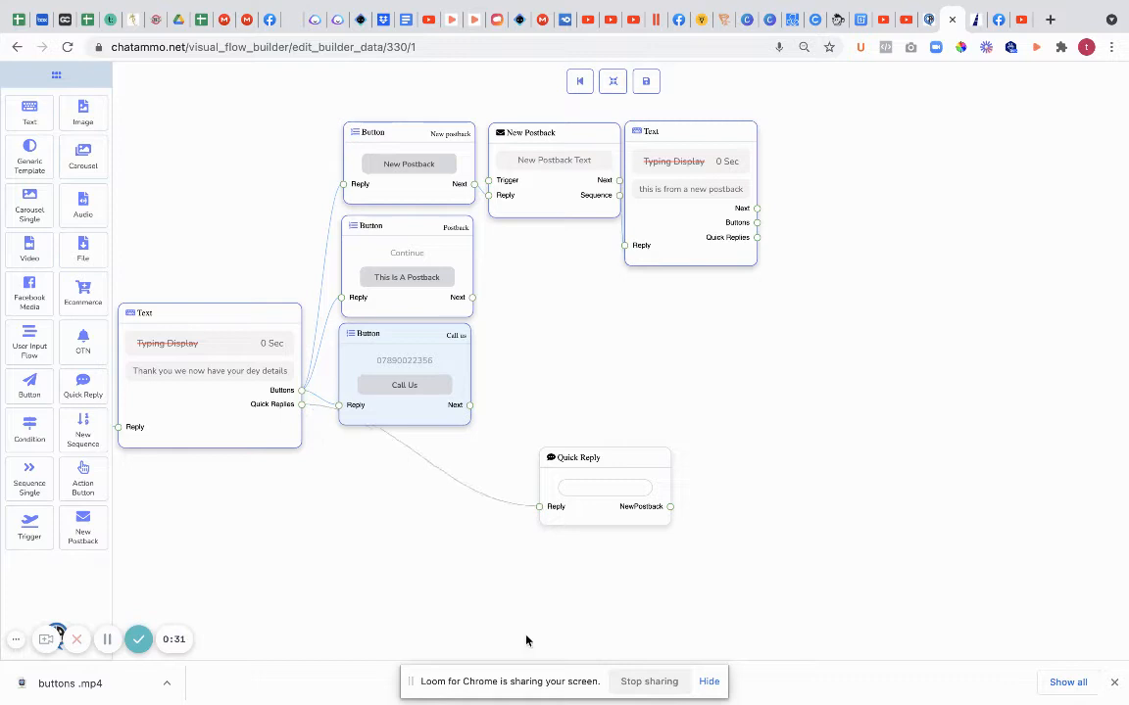
mouse_move(405, 433)
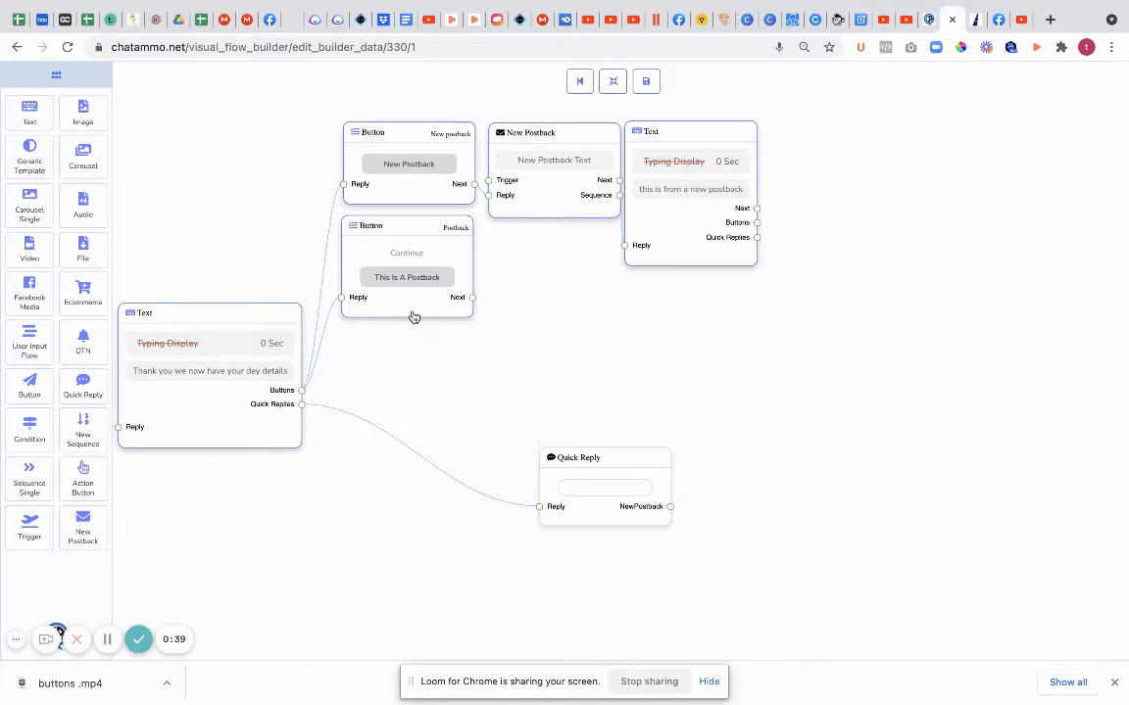
Step: Delete the New postback button node via its context menu
right_click(407, 265)
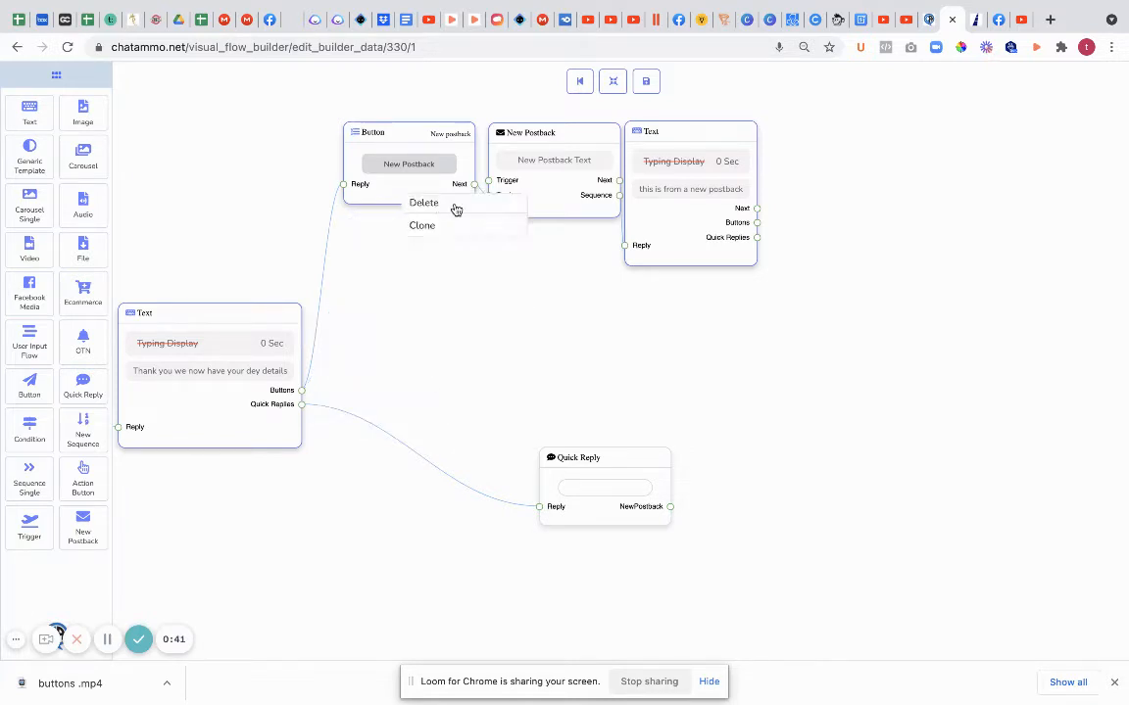
click(424, 203)
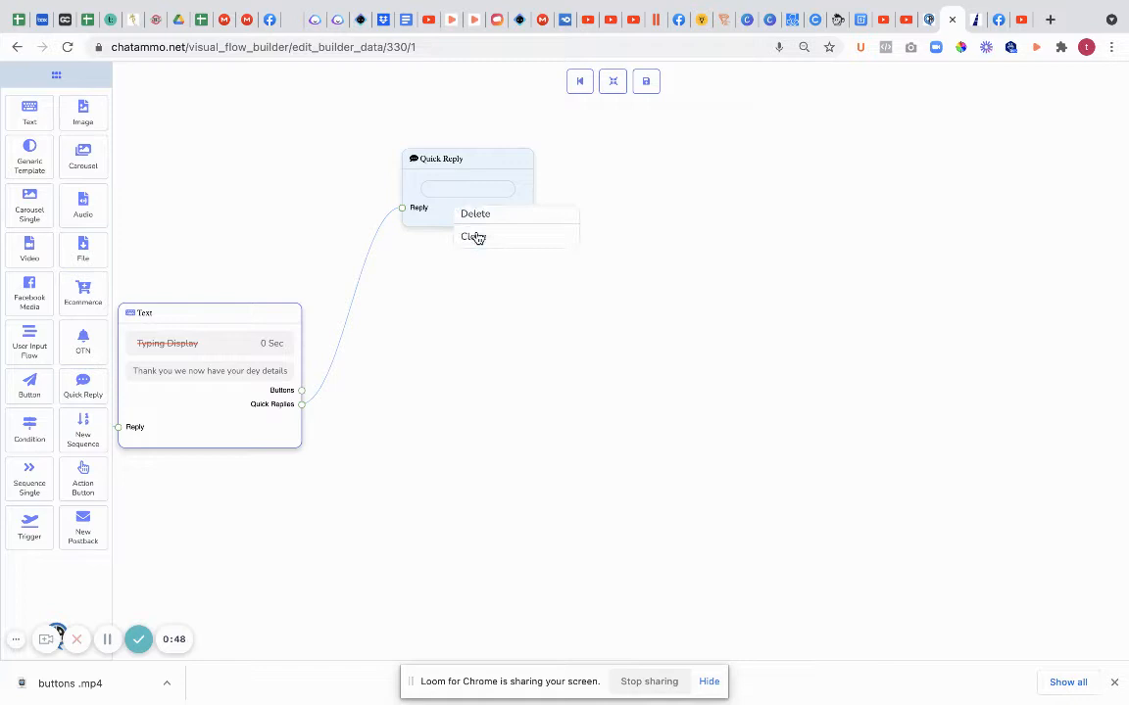
Step: Clone the Quick Reply node several times so each copy hangs off the Text node
click(473, 237)
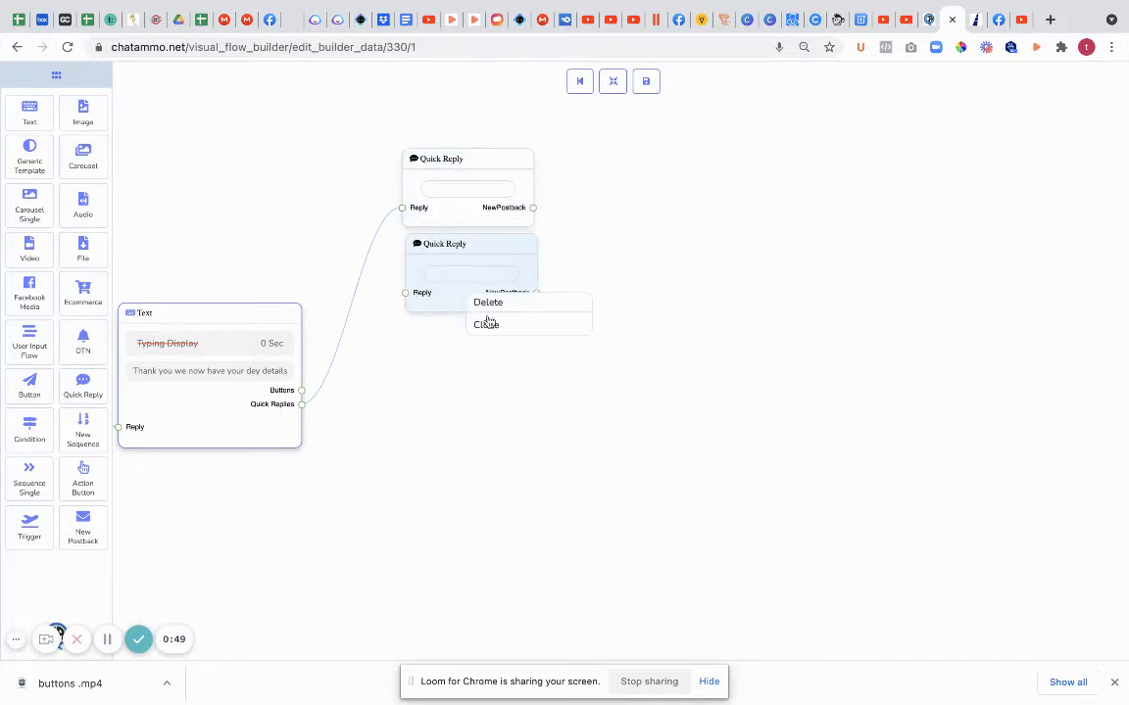
click(486, 325)
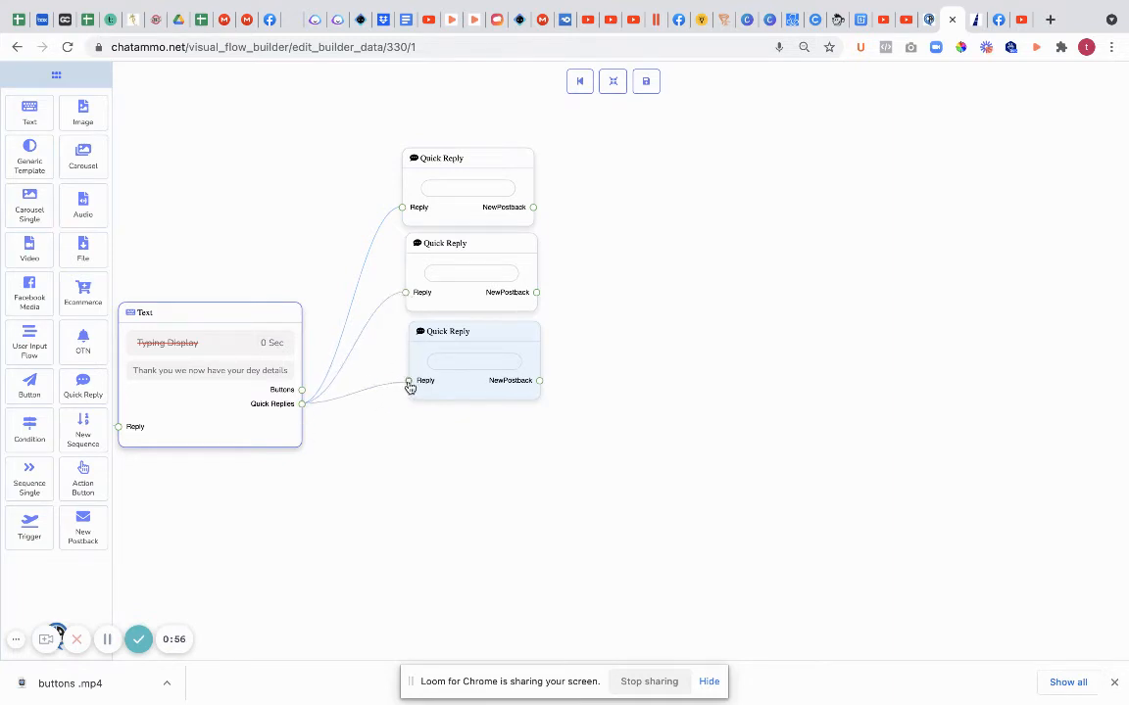
right_click(474, 357)
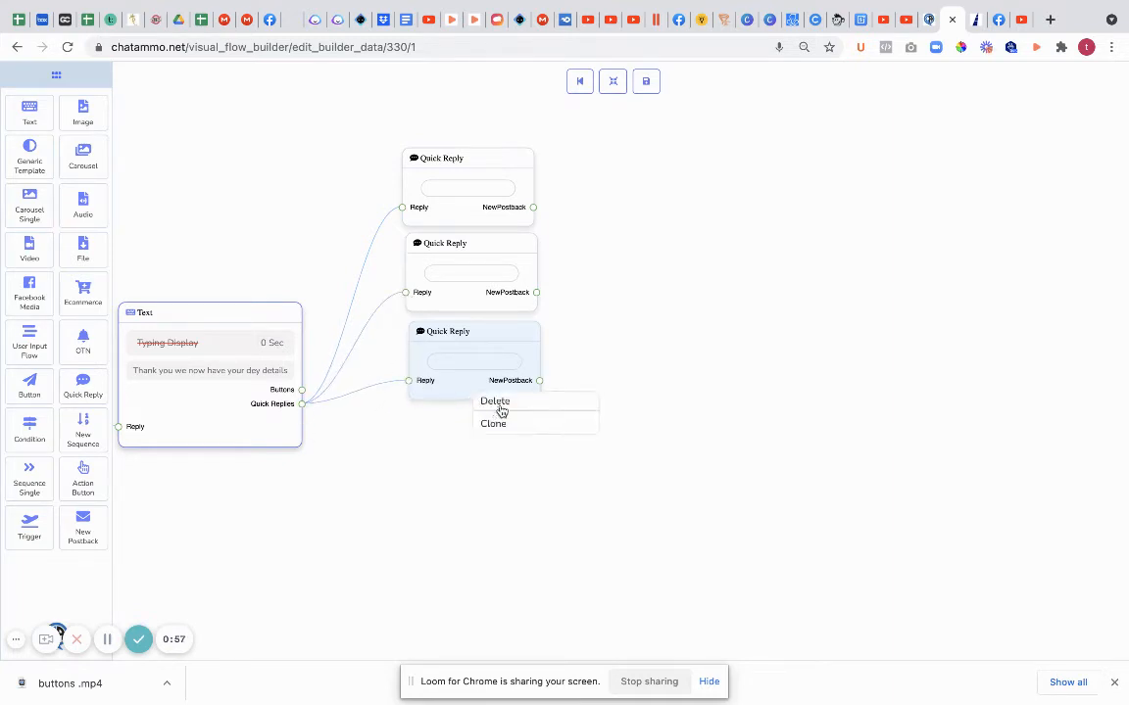
click(493, 424)
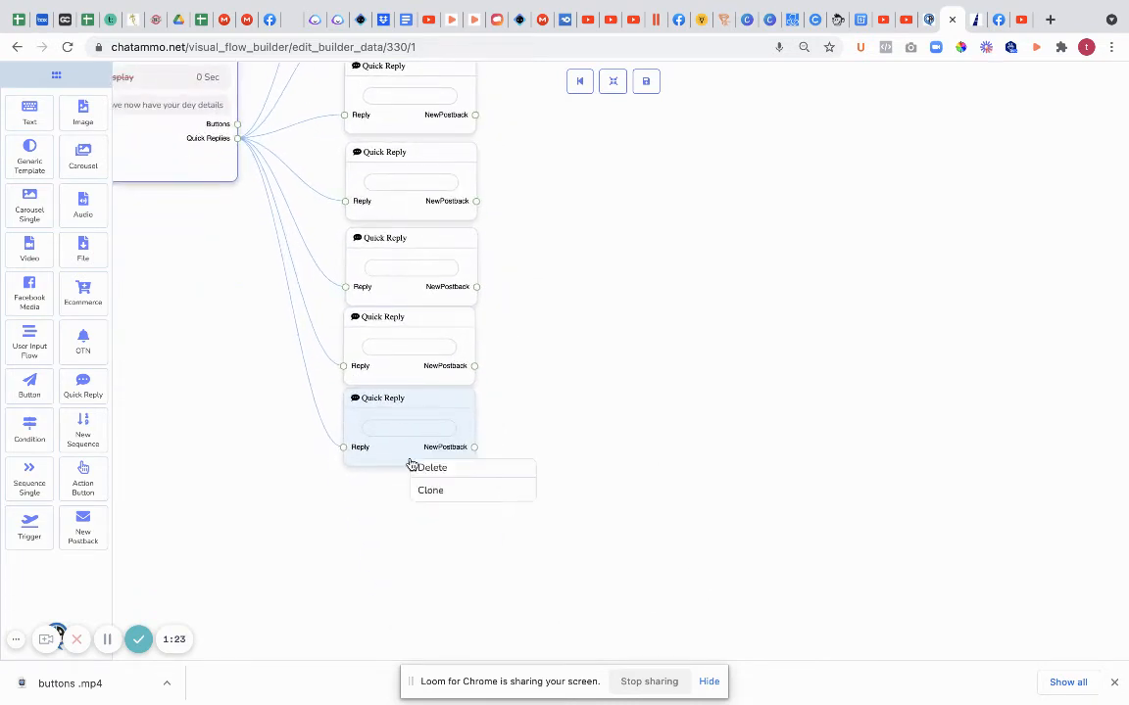
click(430, 490)
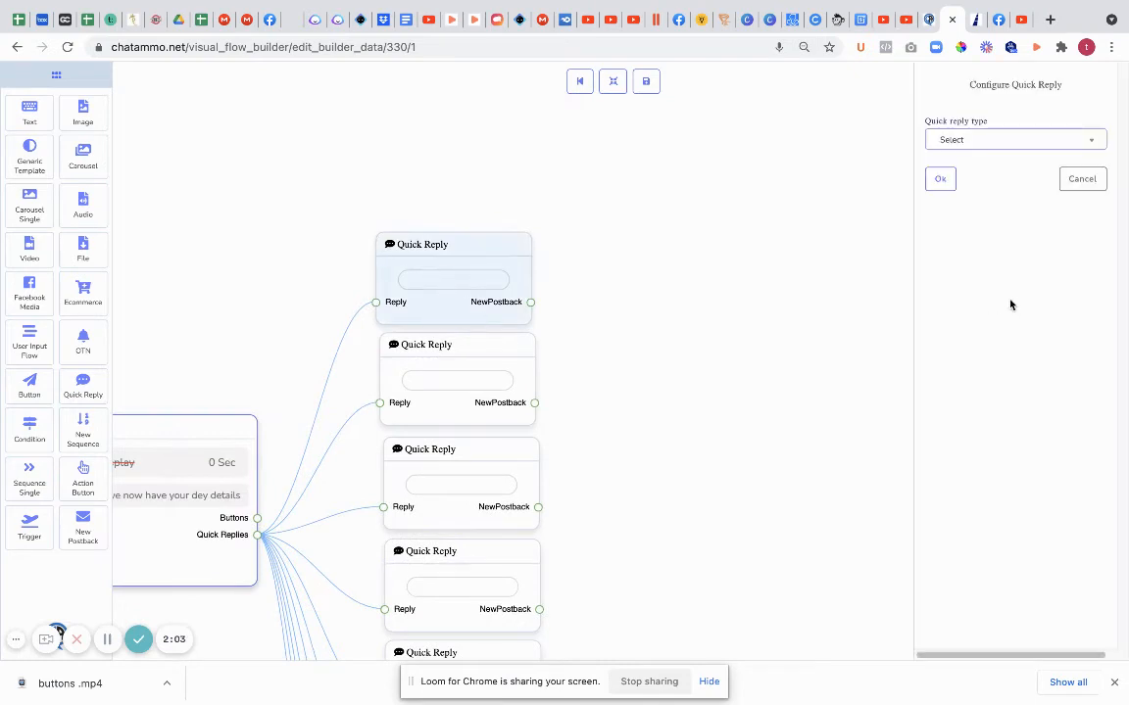
mouse_move(884, 258)
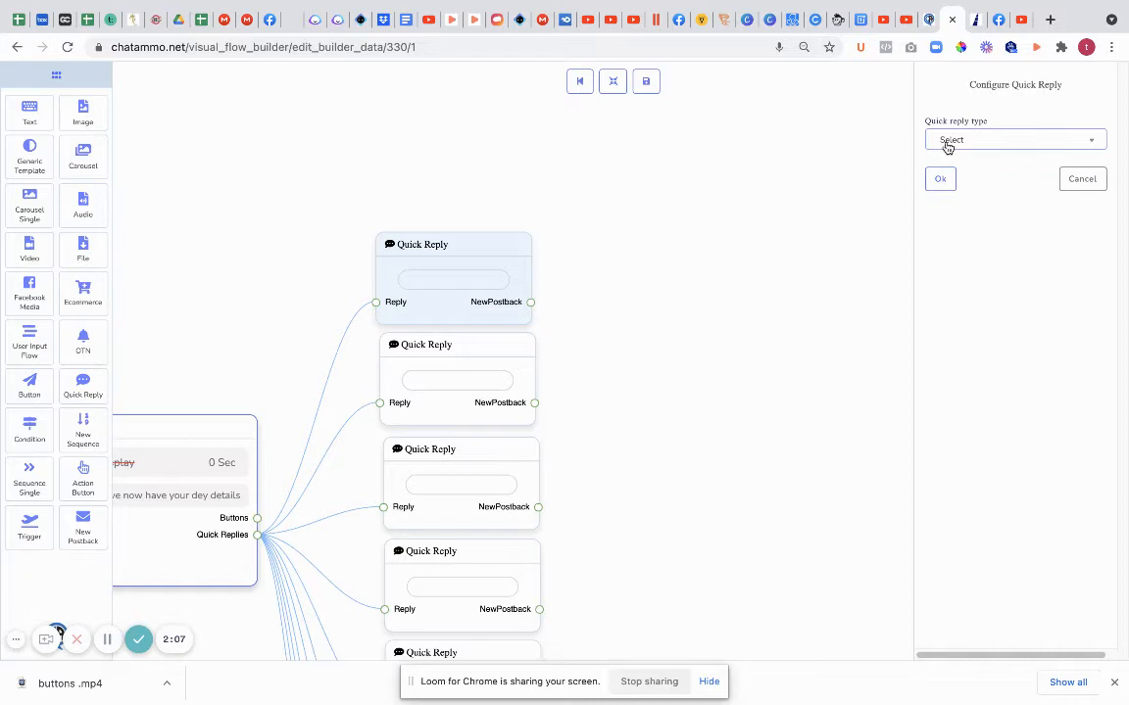
click(1014, 139)
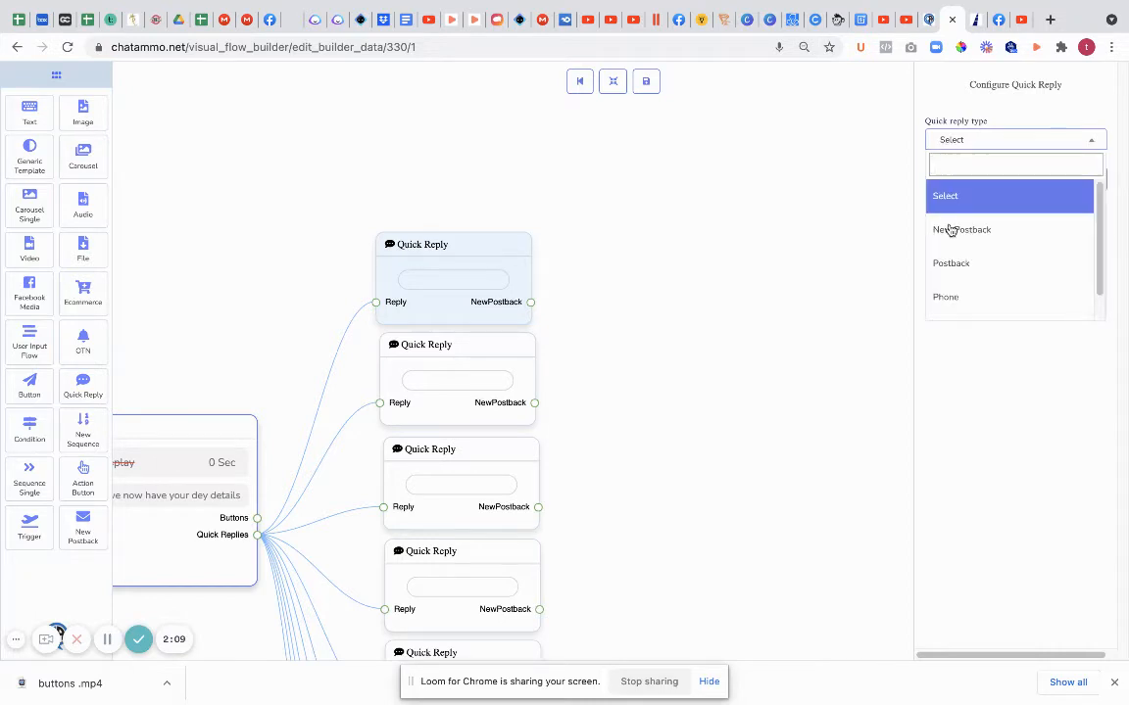
mouse_move(961, 229)
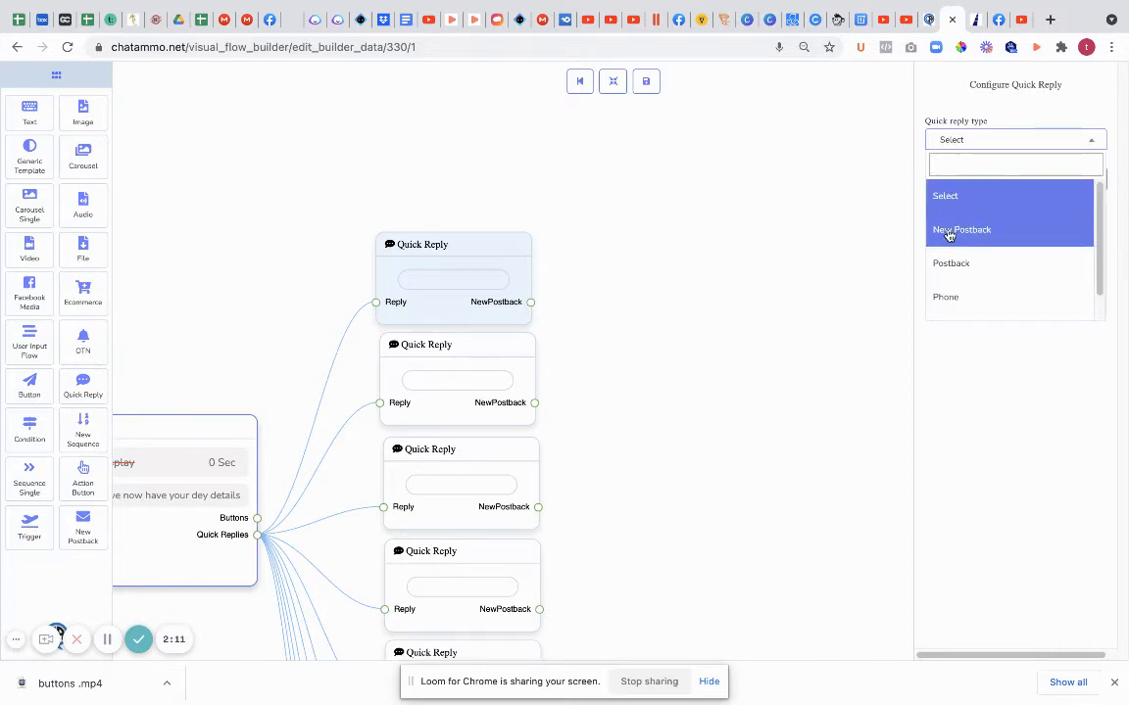
mouse_move(951, 263)
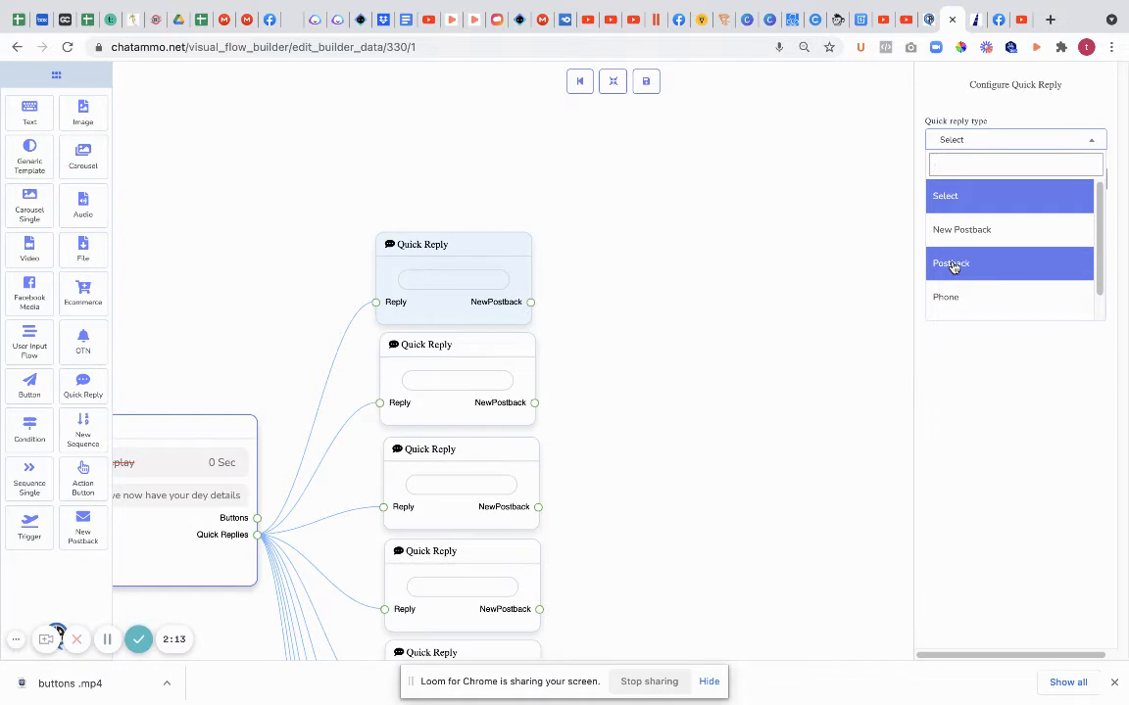
mouse_move(388, 328)
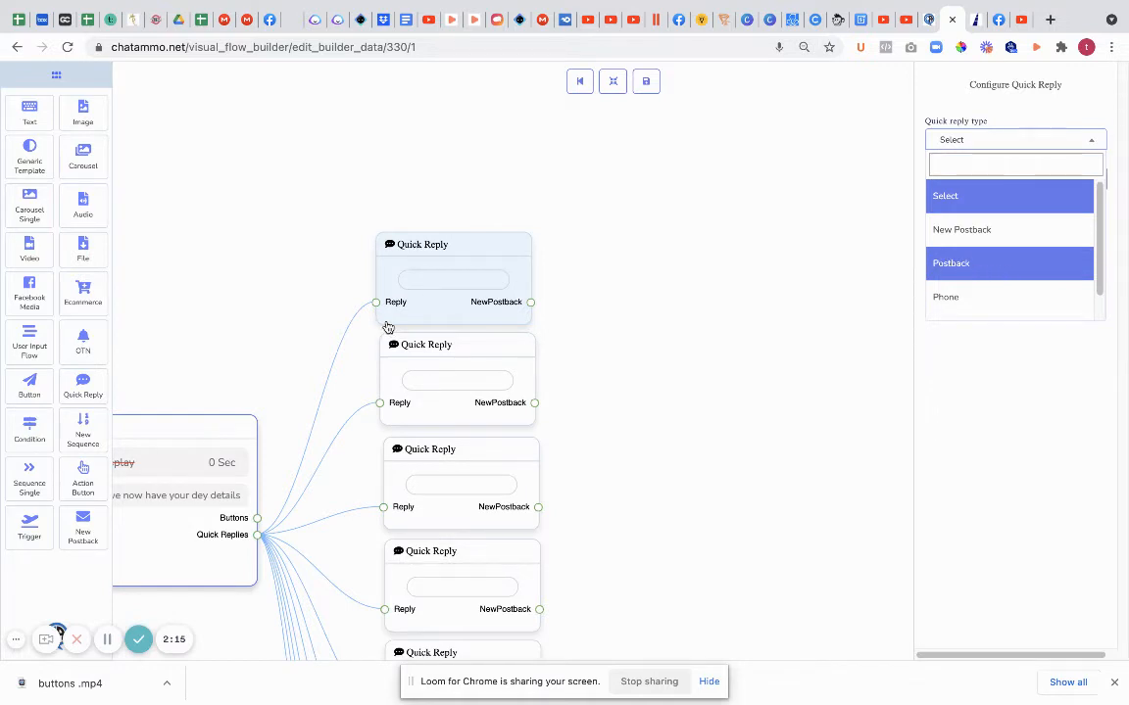
mouse_move(985, 297)
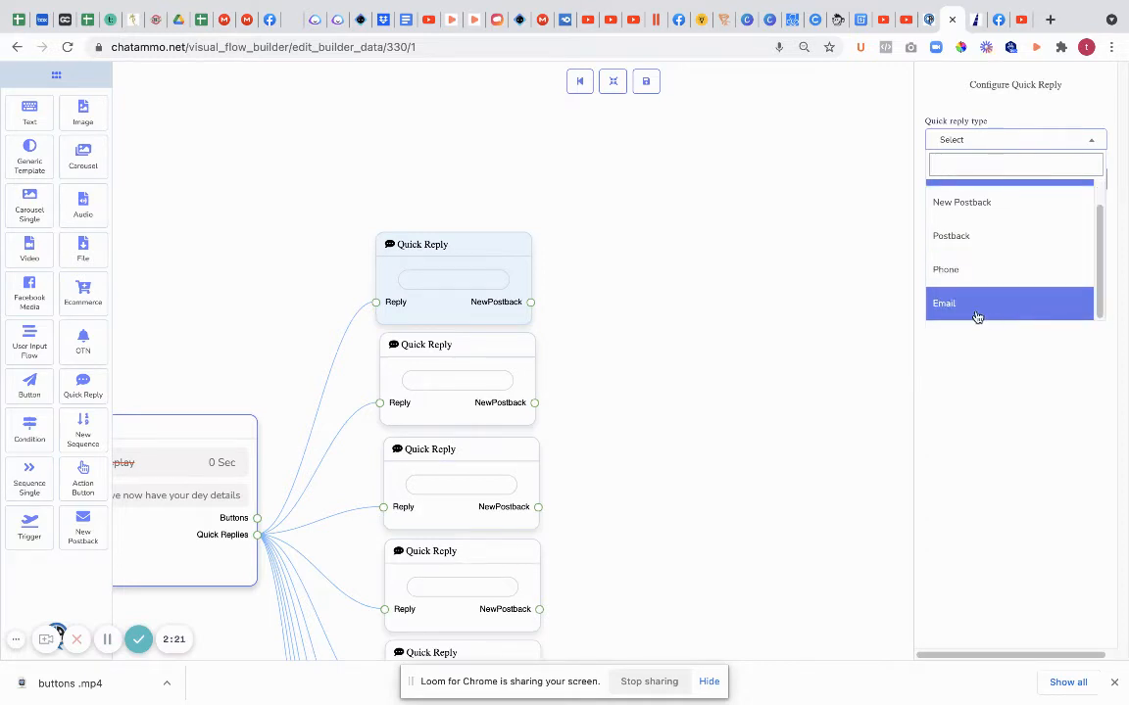
mouse_move(964, 279)
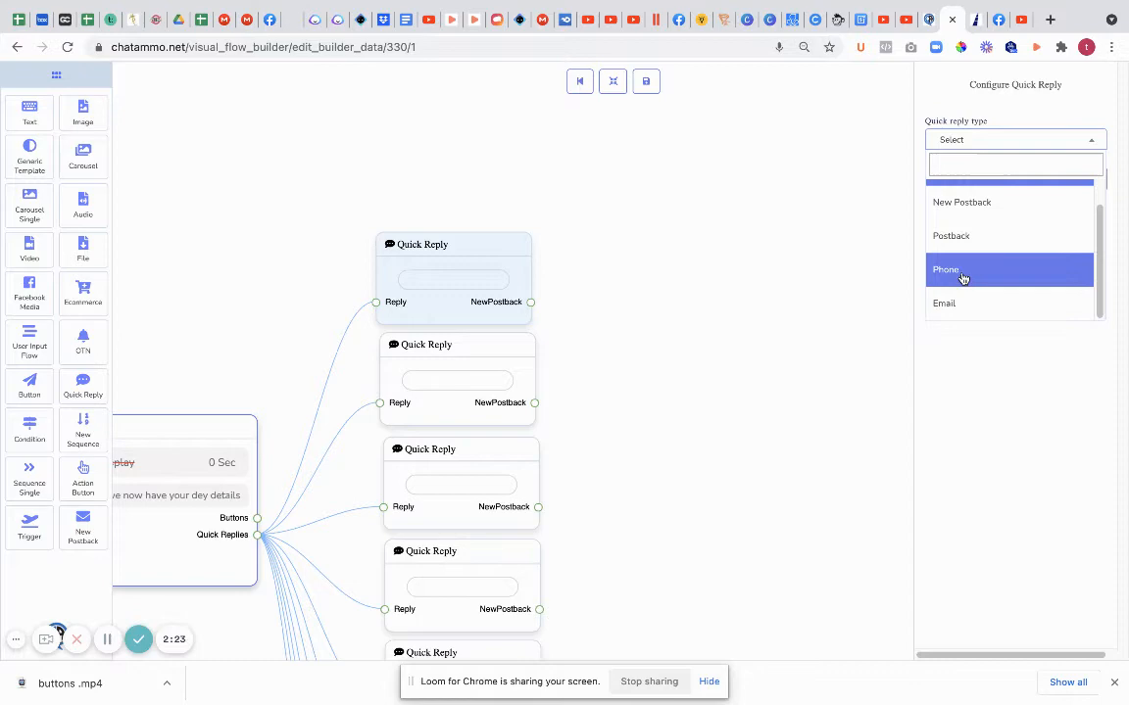
mouse_move(272, 336)
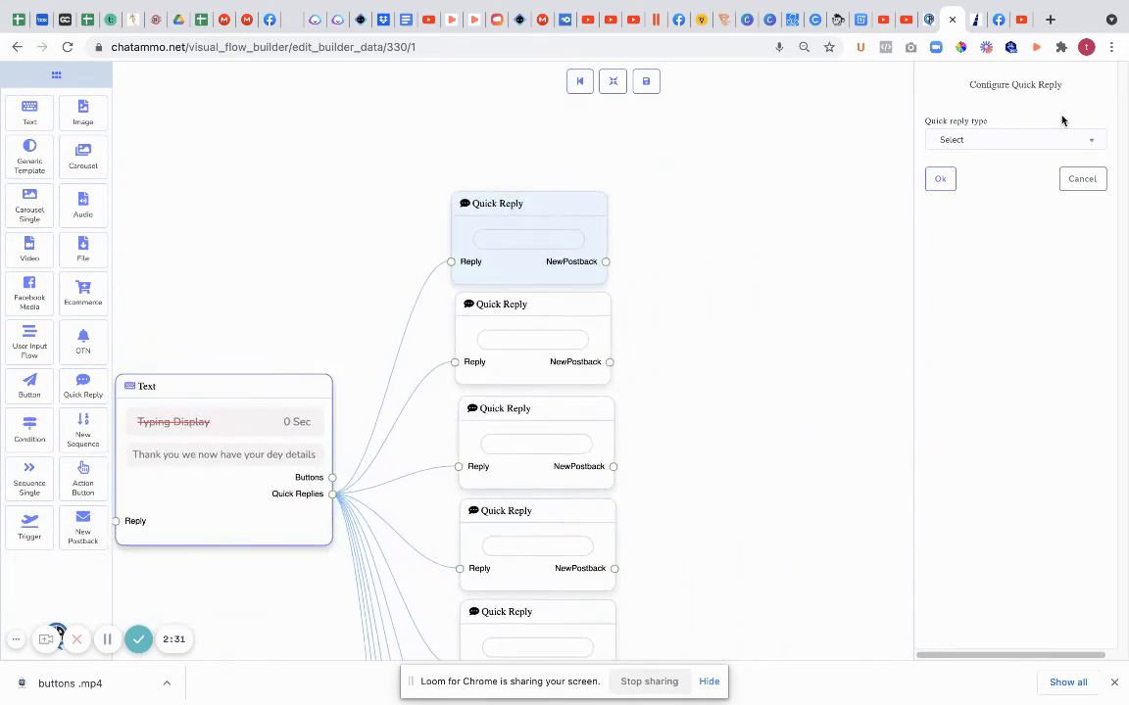
Step: Make the first quick reply a New Postback with button text 'postback' and confirm it
click(1015, 139)
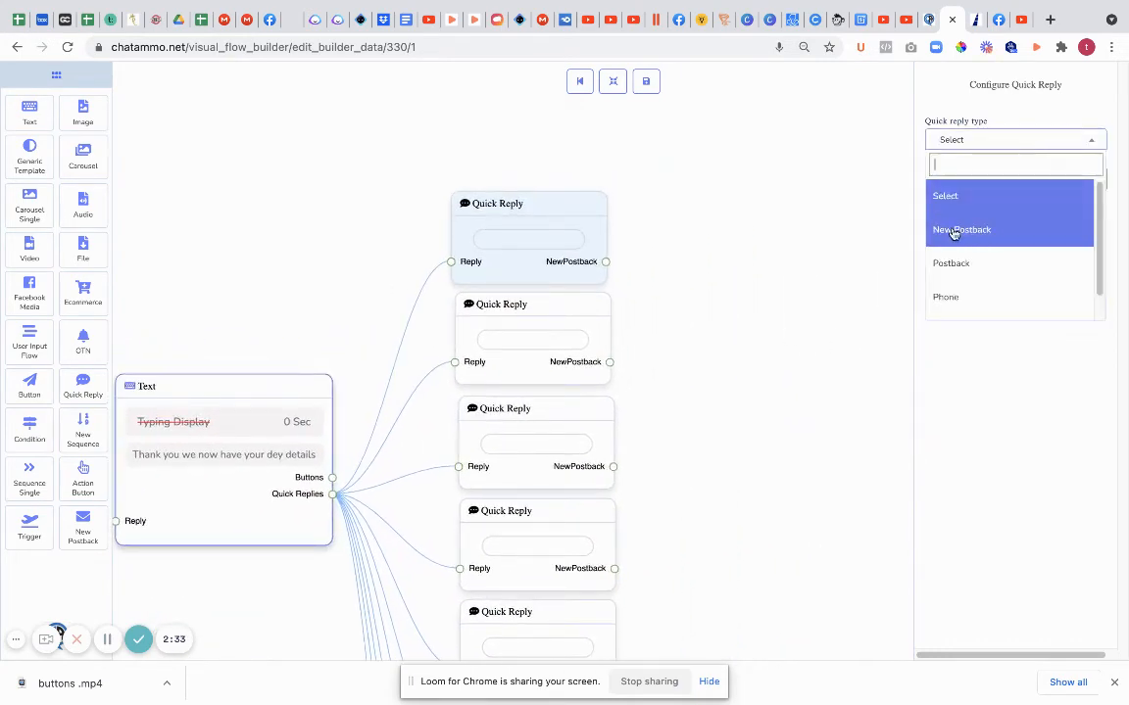
mouse_move(1009, 262)
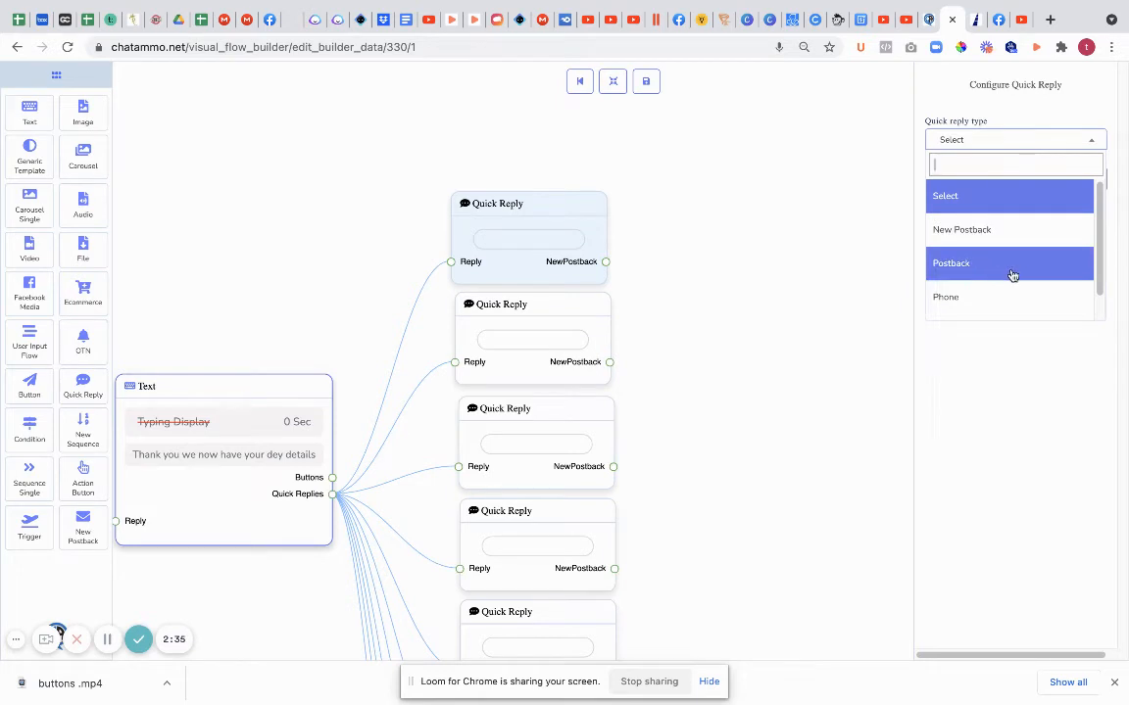
mouse_move(521, 247)
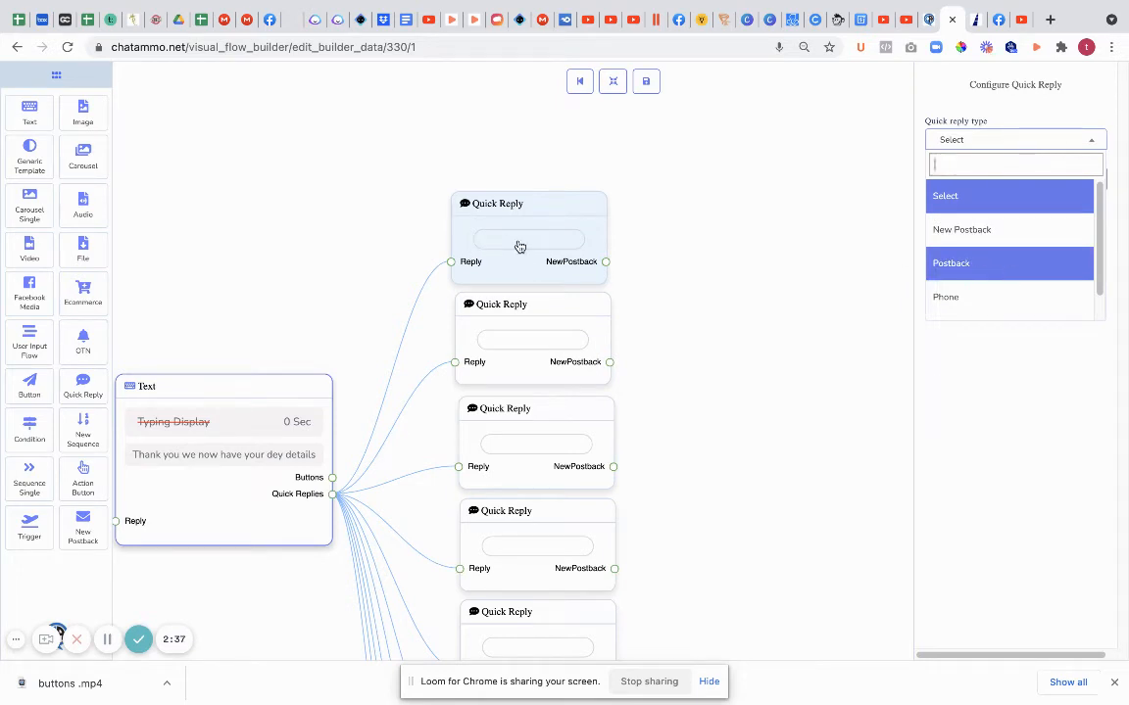
mouse_move(912, 257)
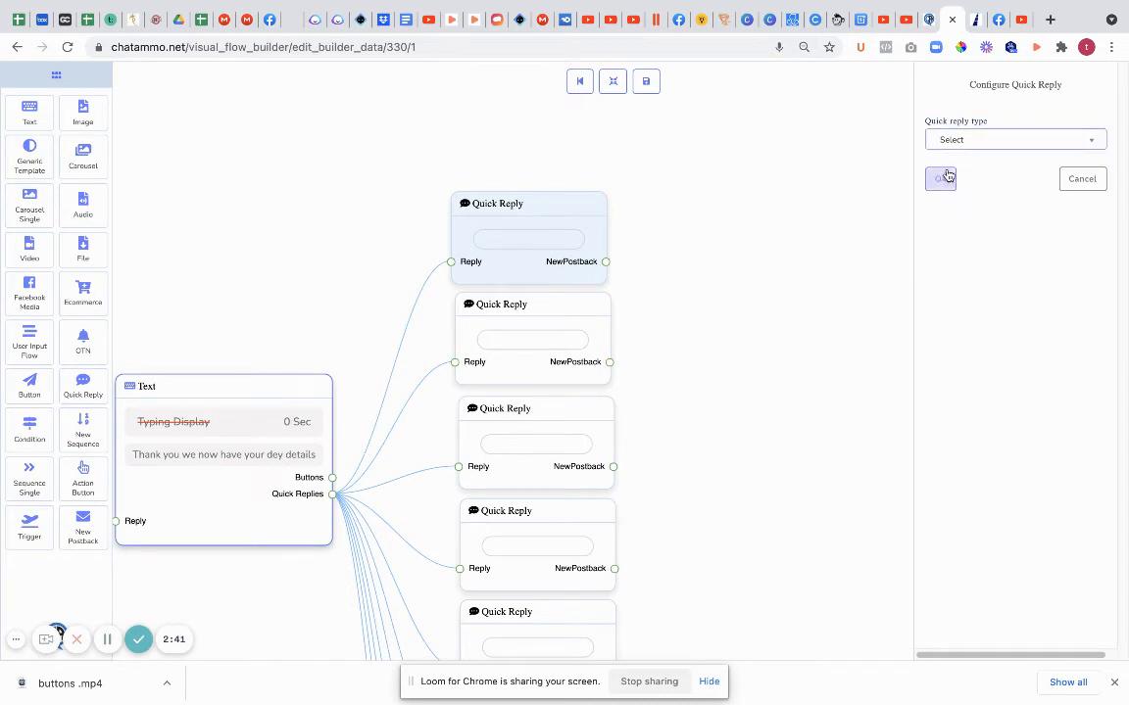
click(1014, 139)
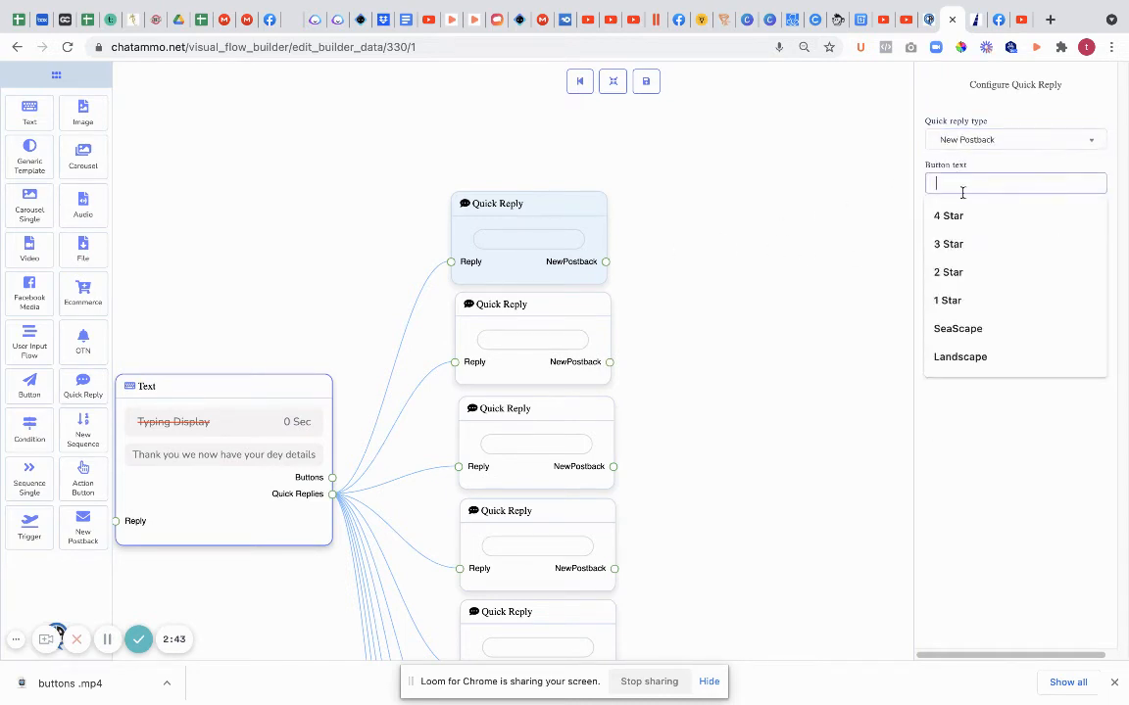
text(post)
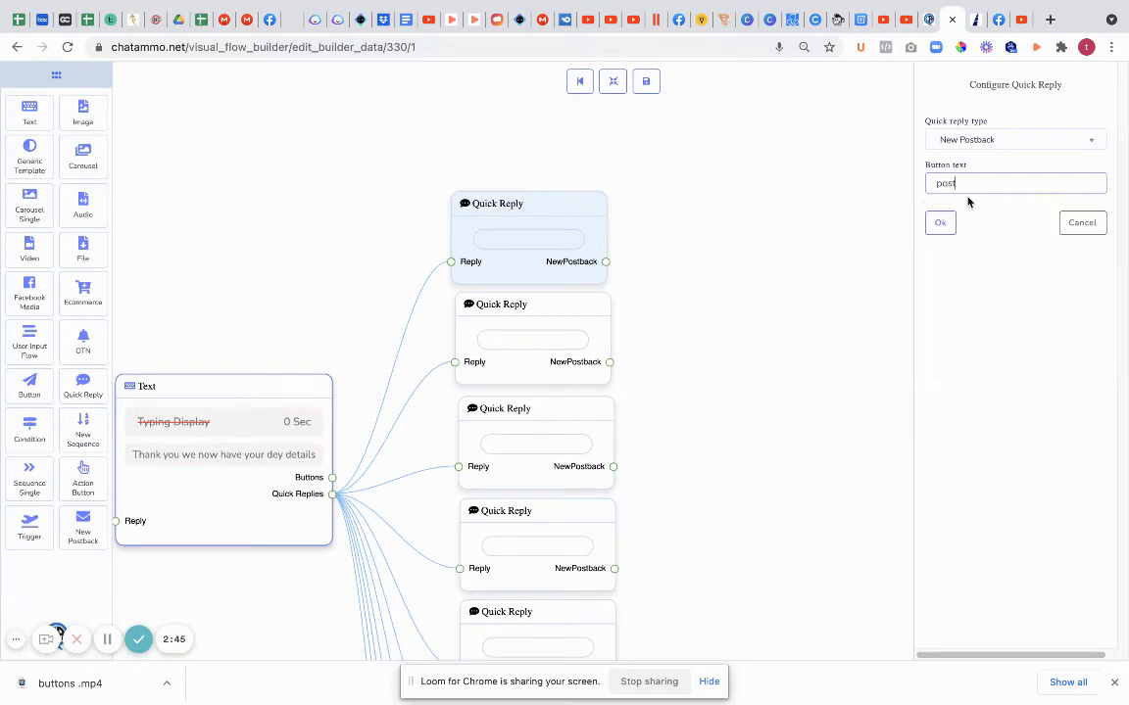
text(back)
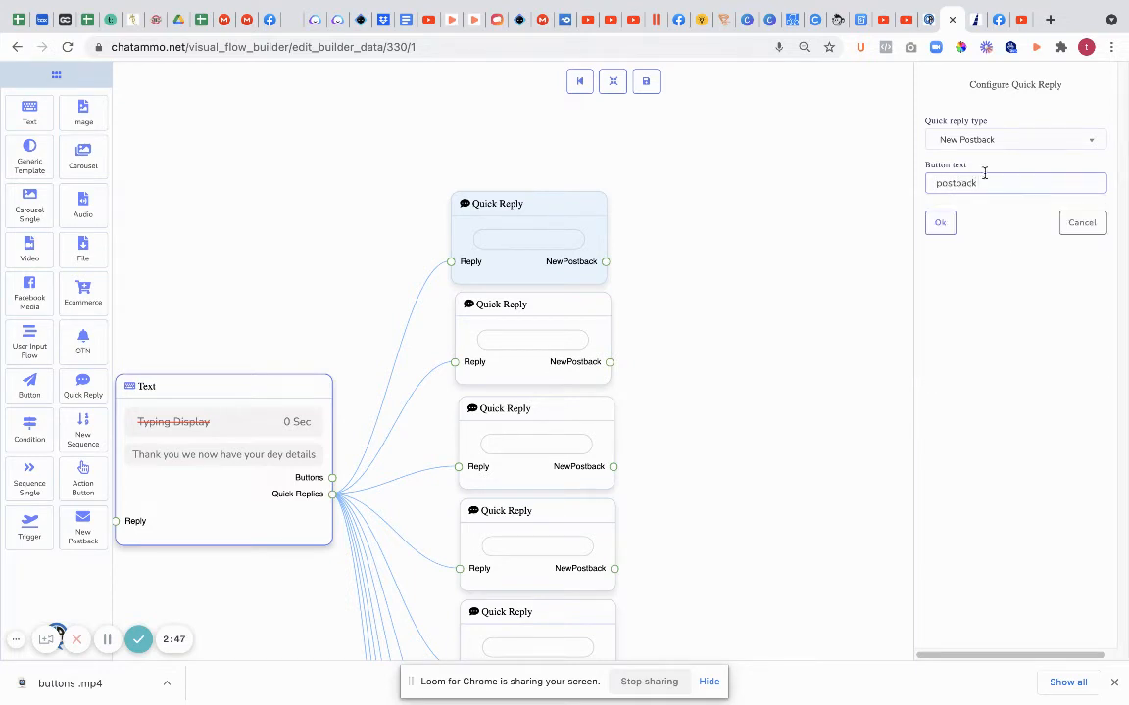
click(939, 223)
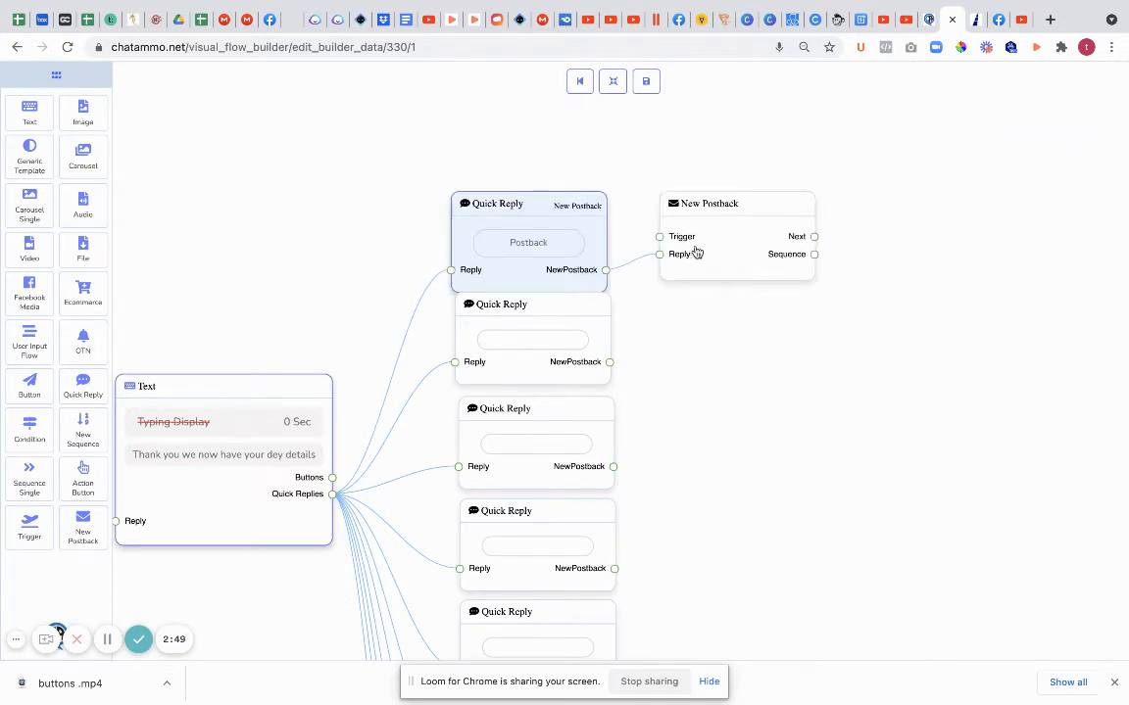
click(709, 203)
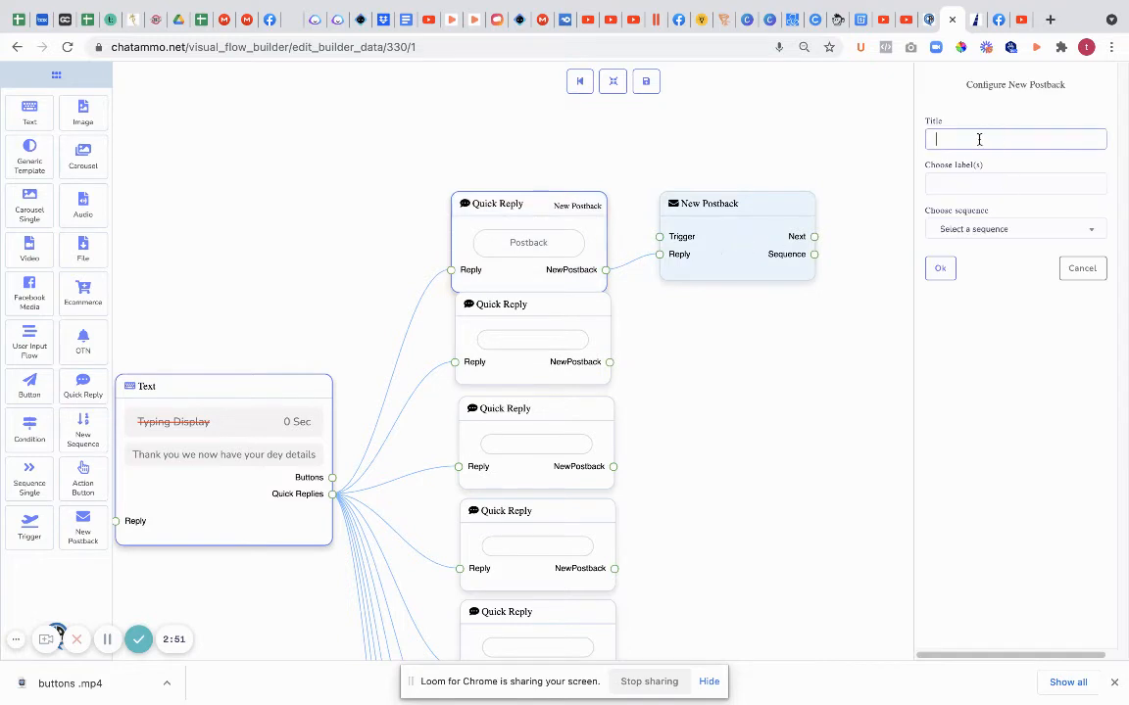
Step: Title the postback and set its Text reply to 'this is from a quick reply'
text(test)
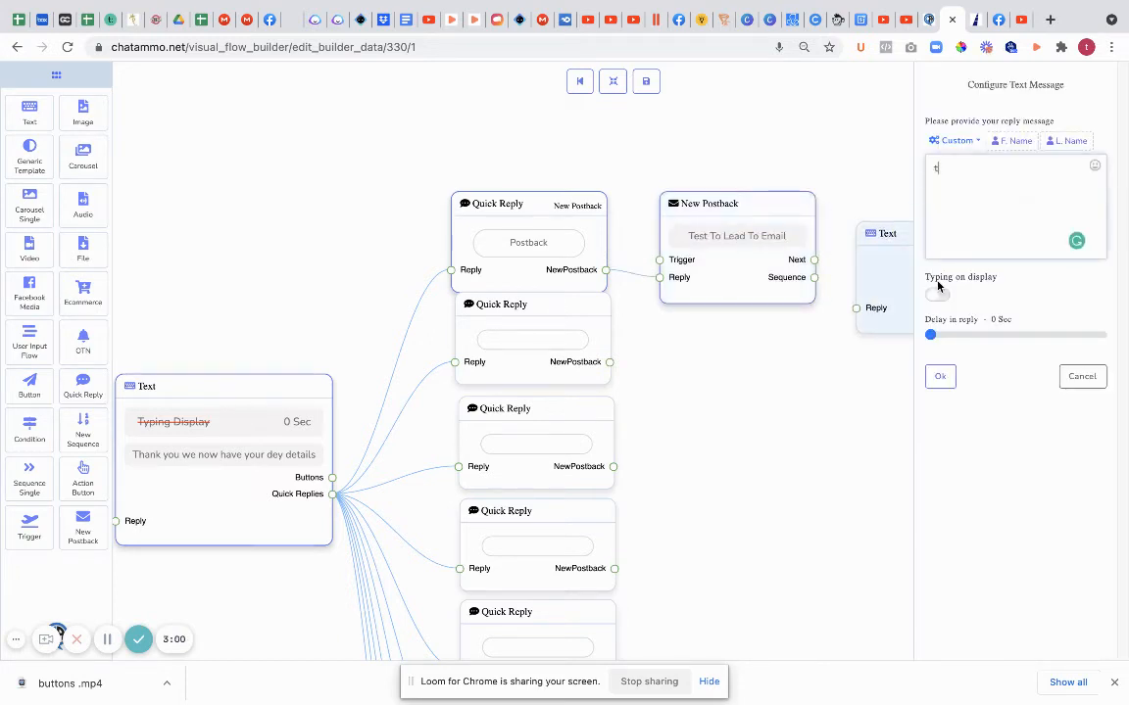
text(this is from)
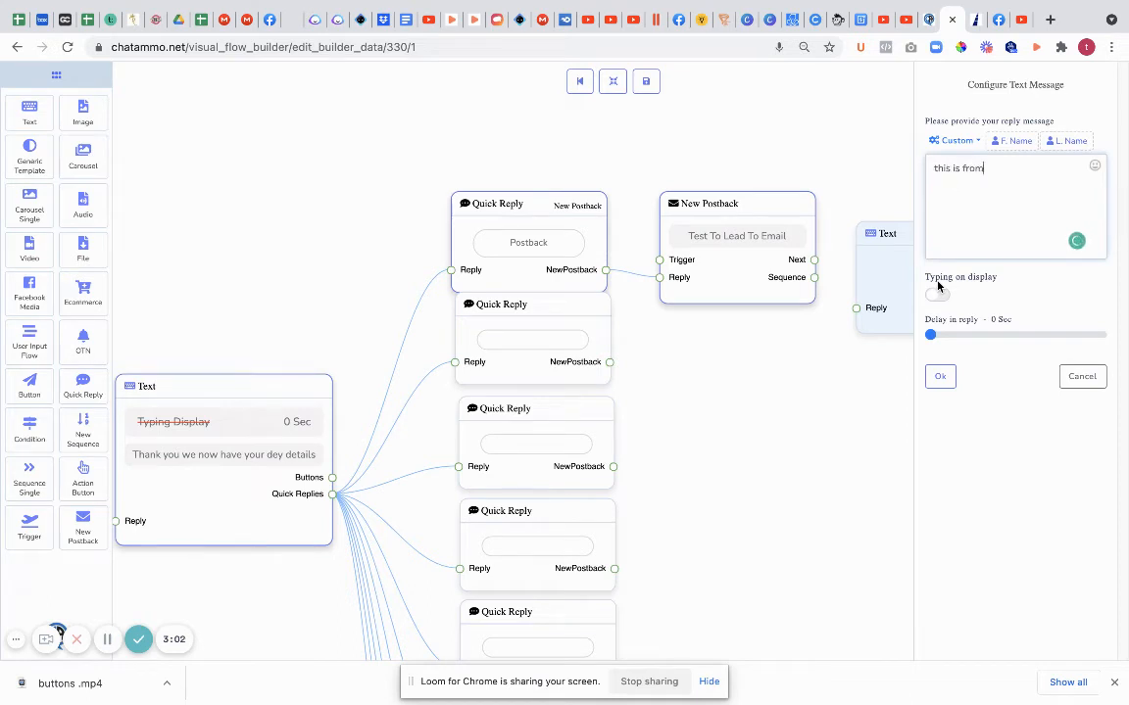
text(a quic)
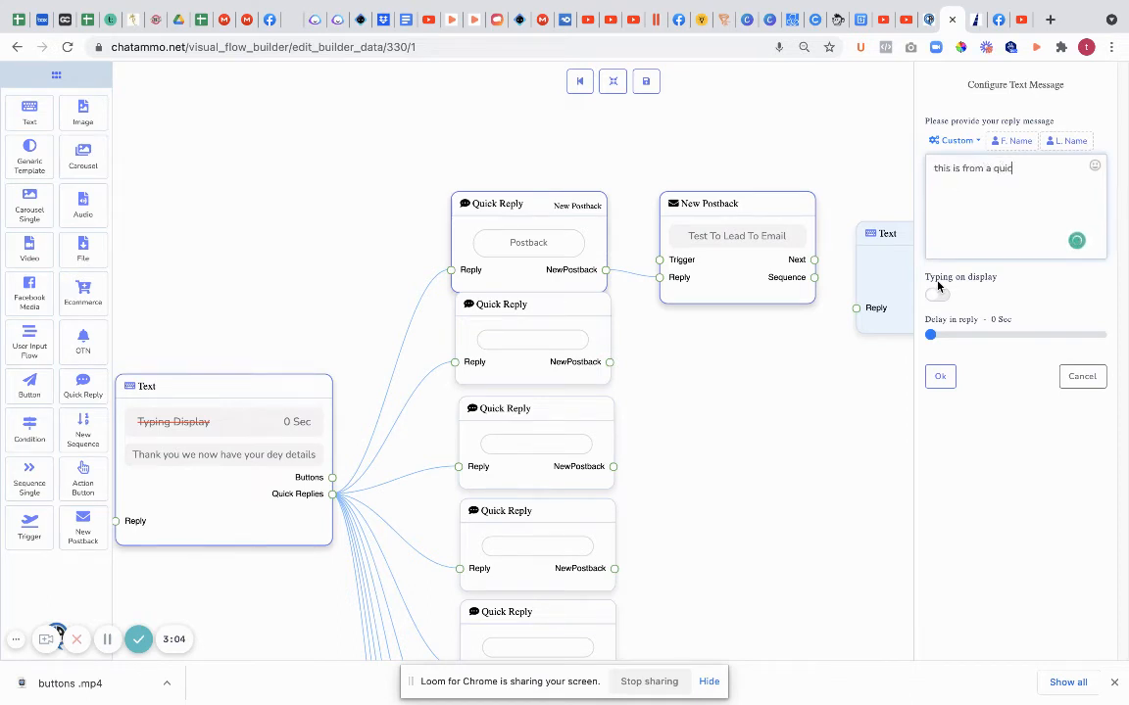
text(k reply)
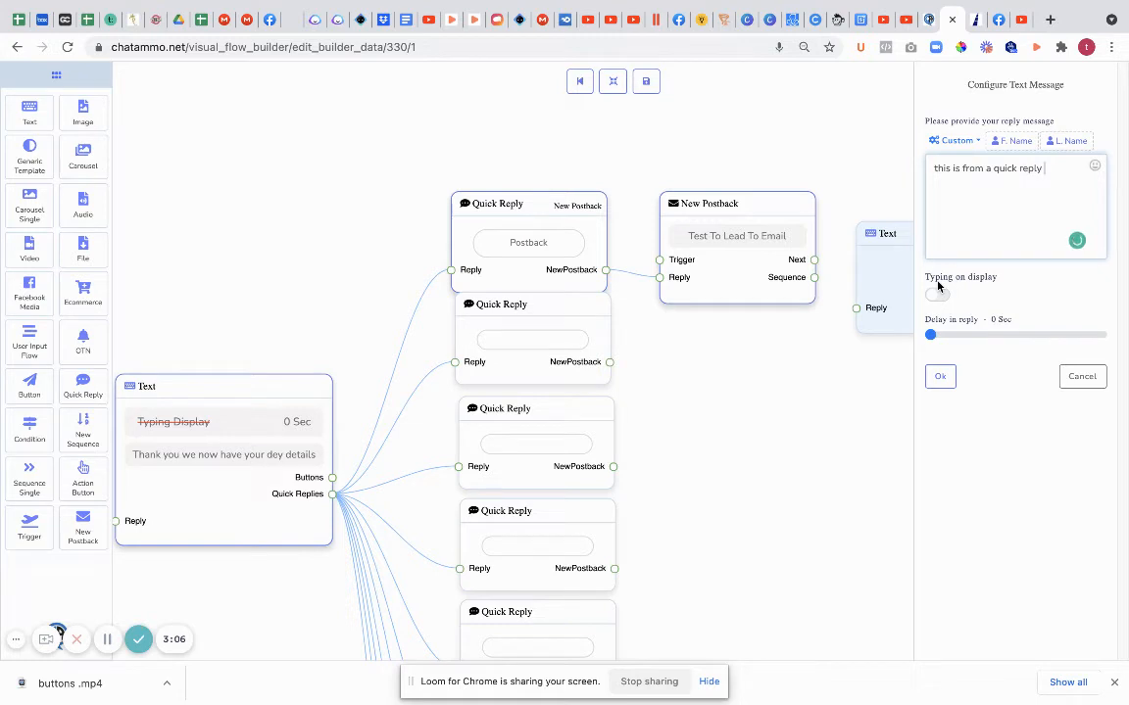
click(939, 376)
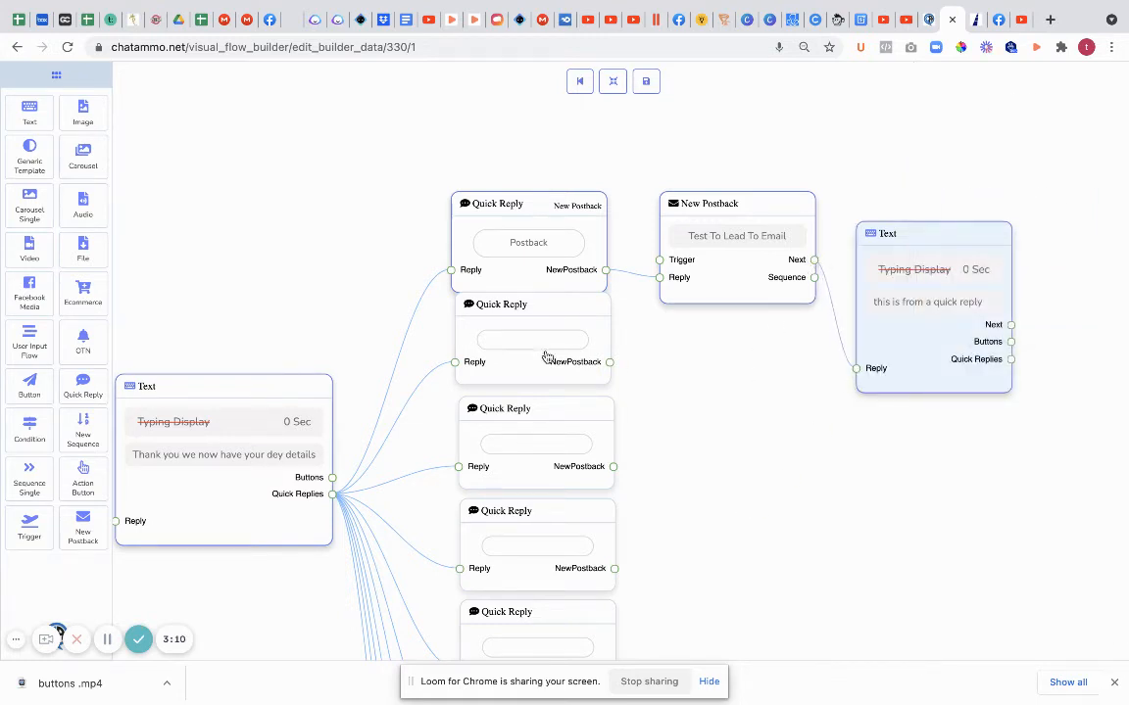
Step: Set the second quick reply to Postback type, label 'postback', Postback ID 'start flow'
click(1014, 139)
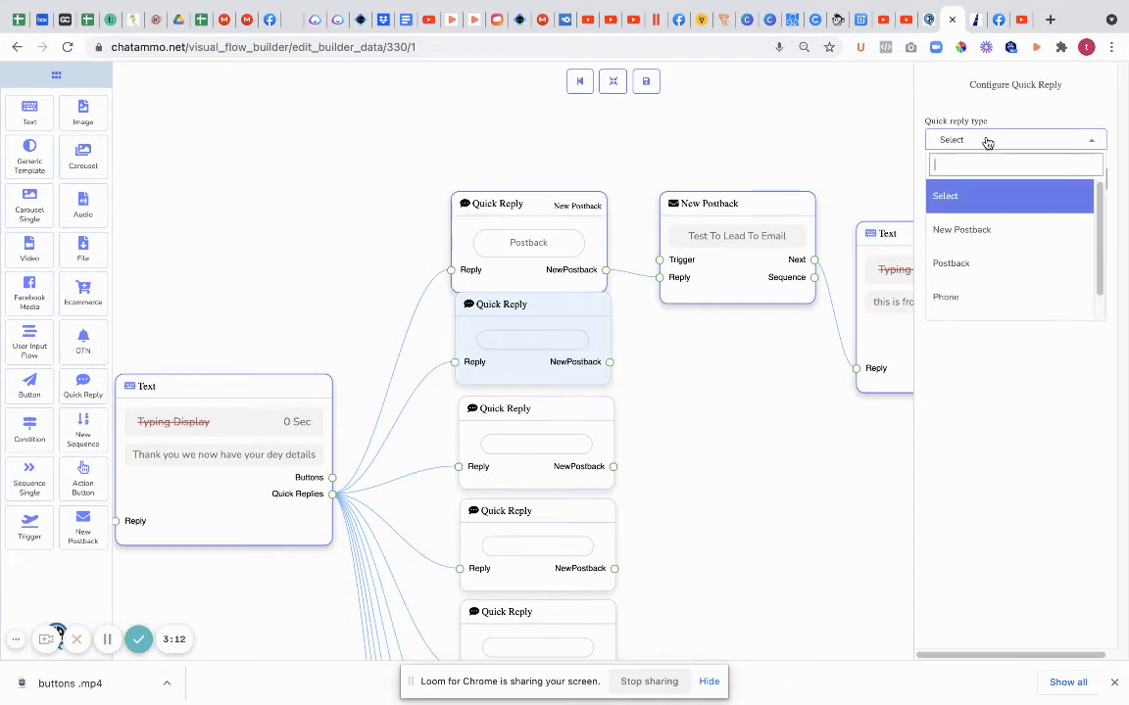
click(951, 262)
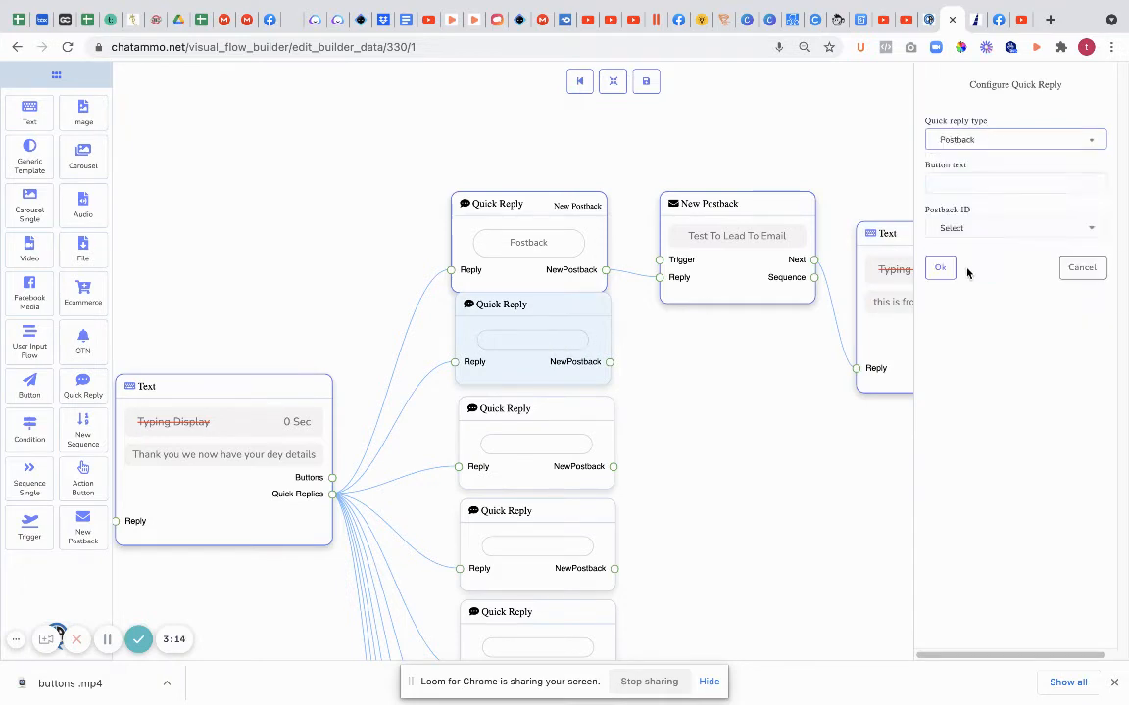
click(939, 268)
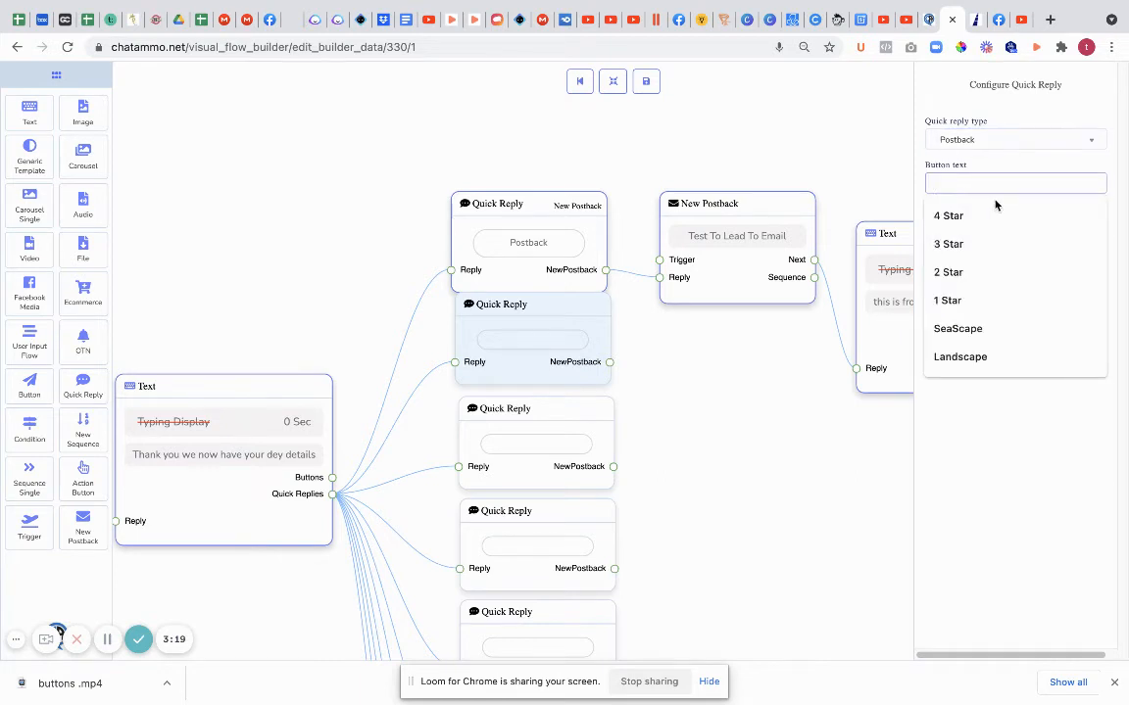
text(postback)
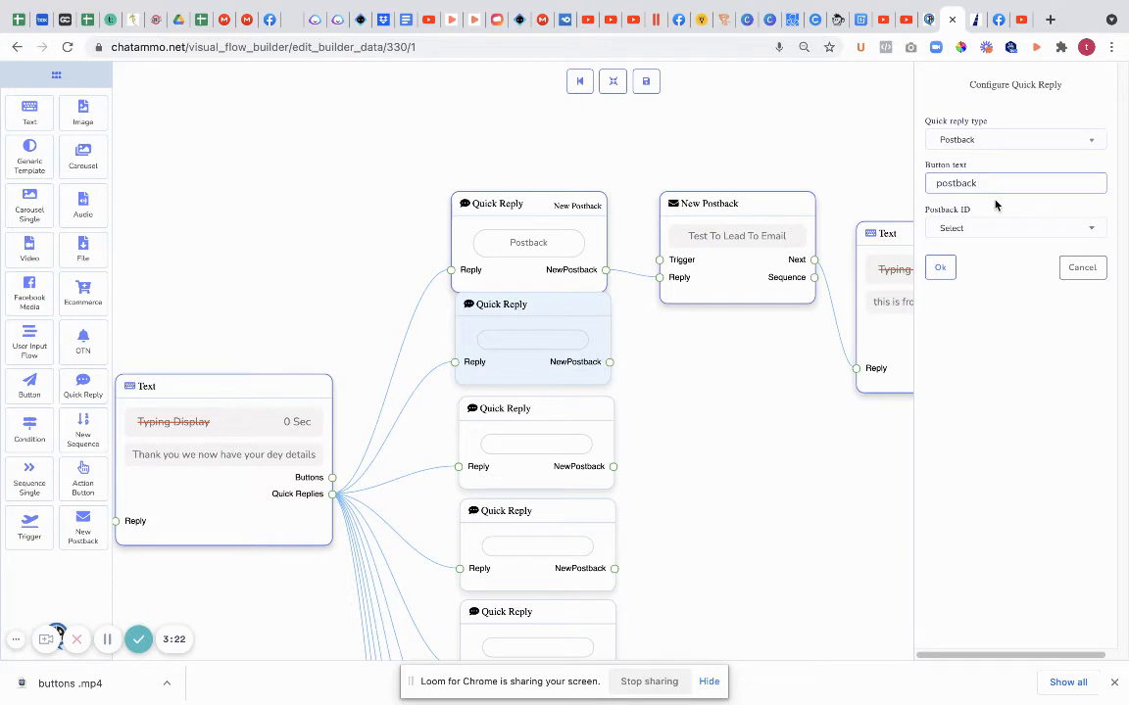
click(1014, 227)
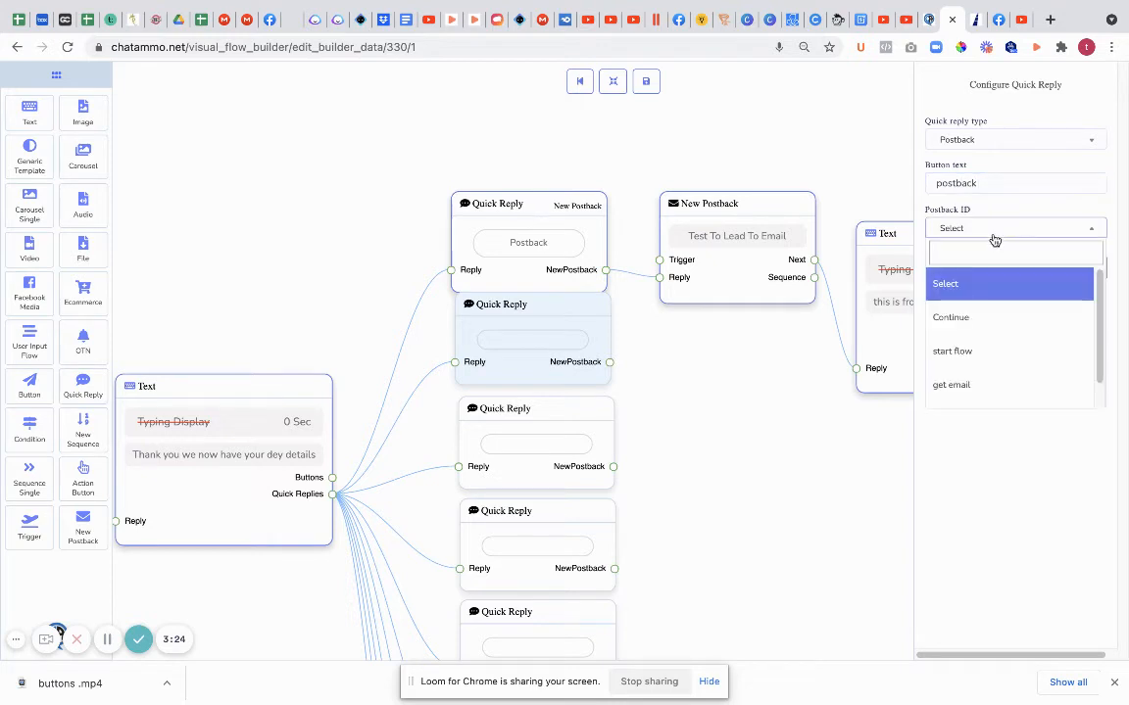
click(951, 351)
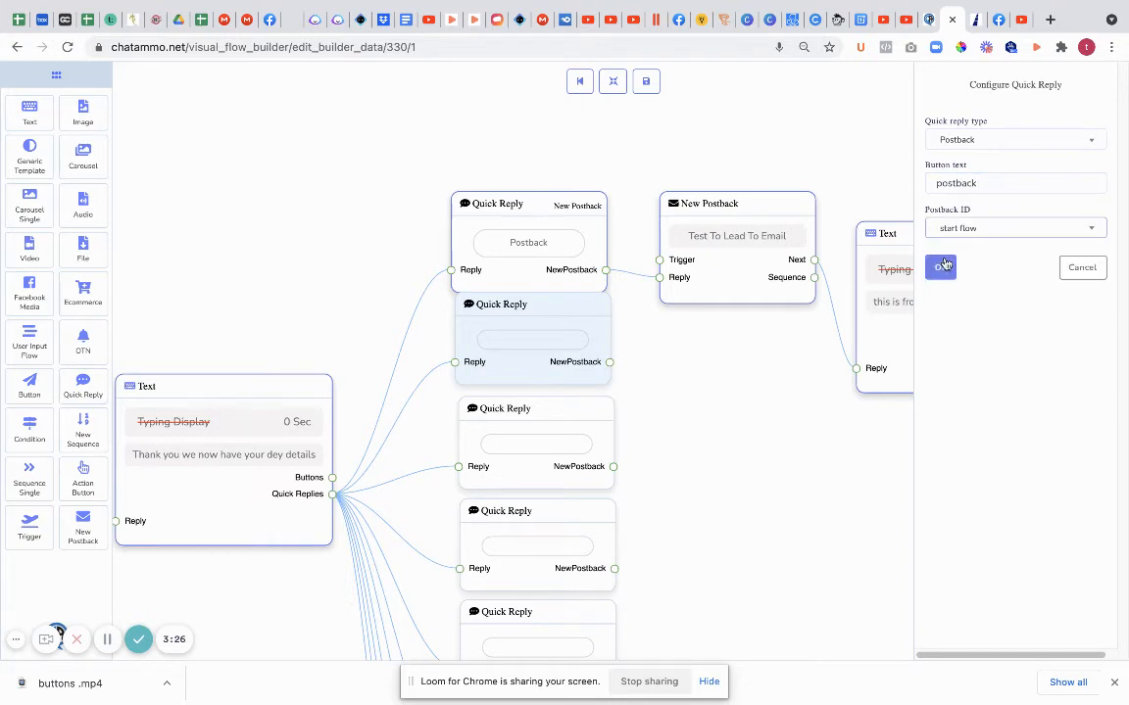
click(940, 268)
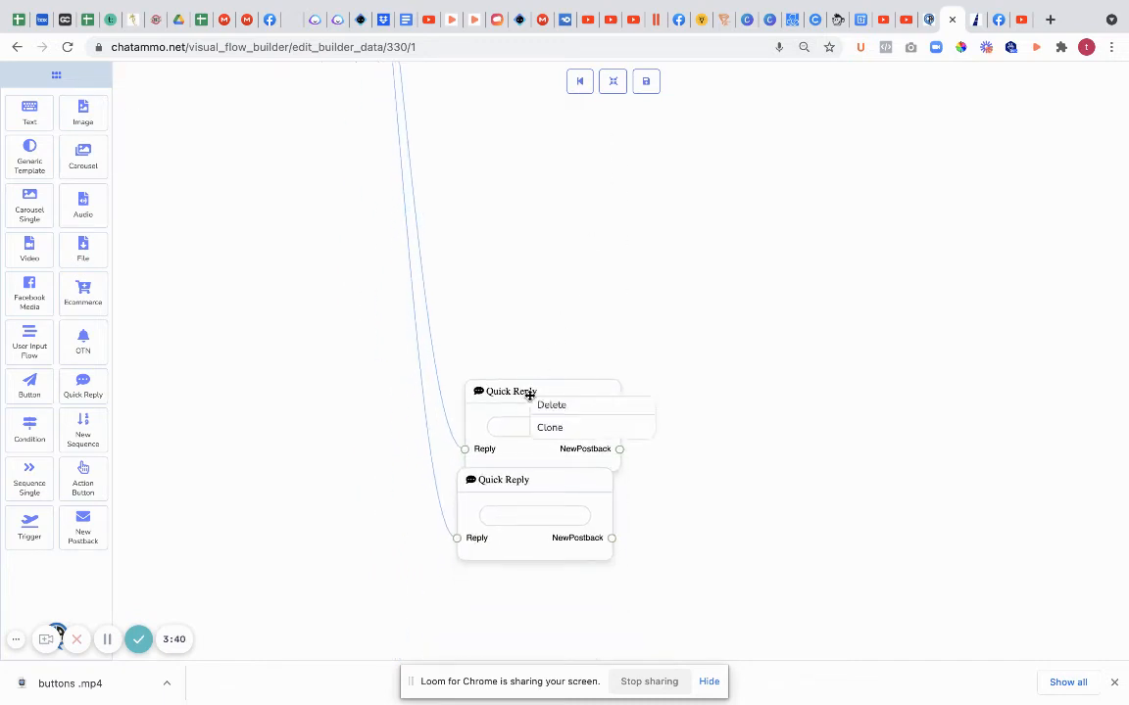
Step: Delete the unused empty quick reply and save the flow
click(550, 404)
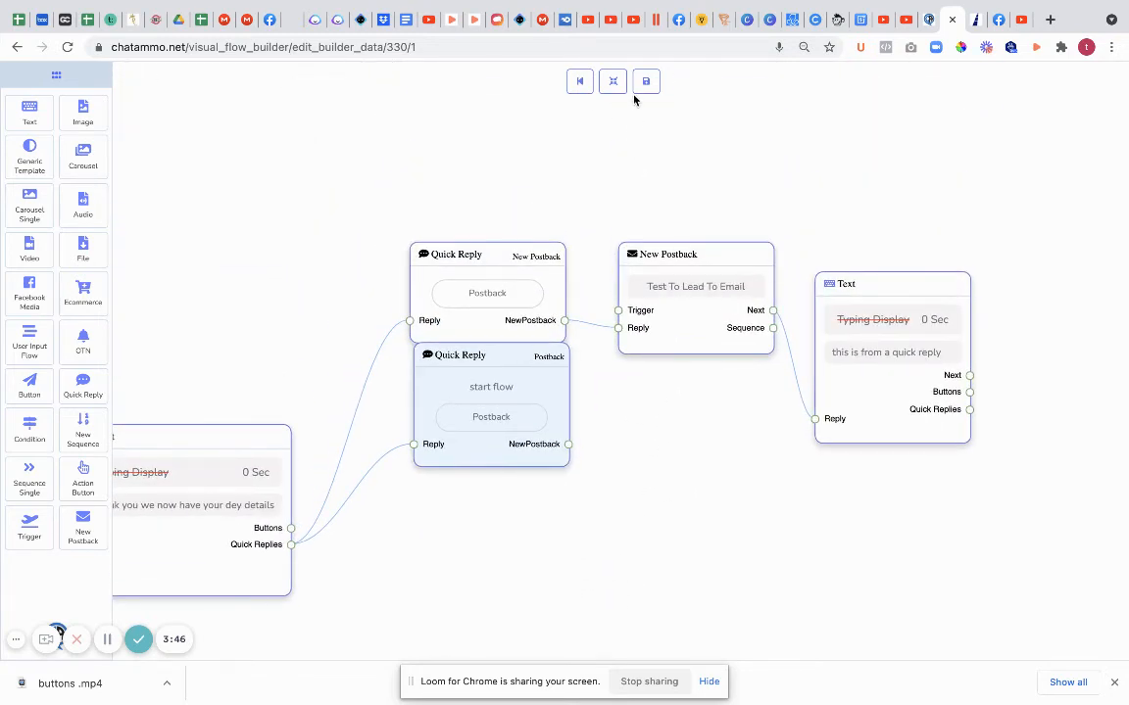
click(645, 81)
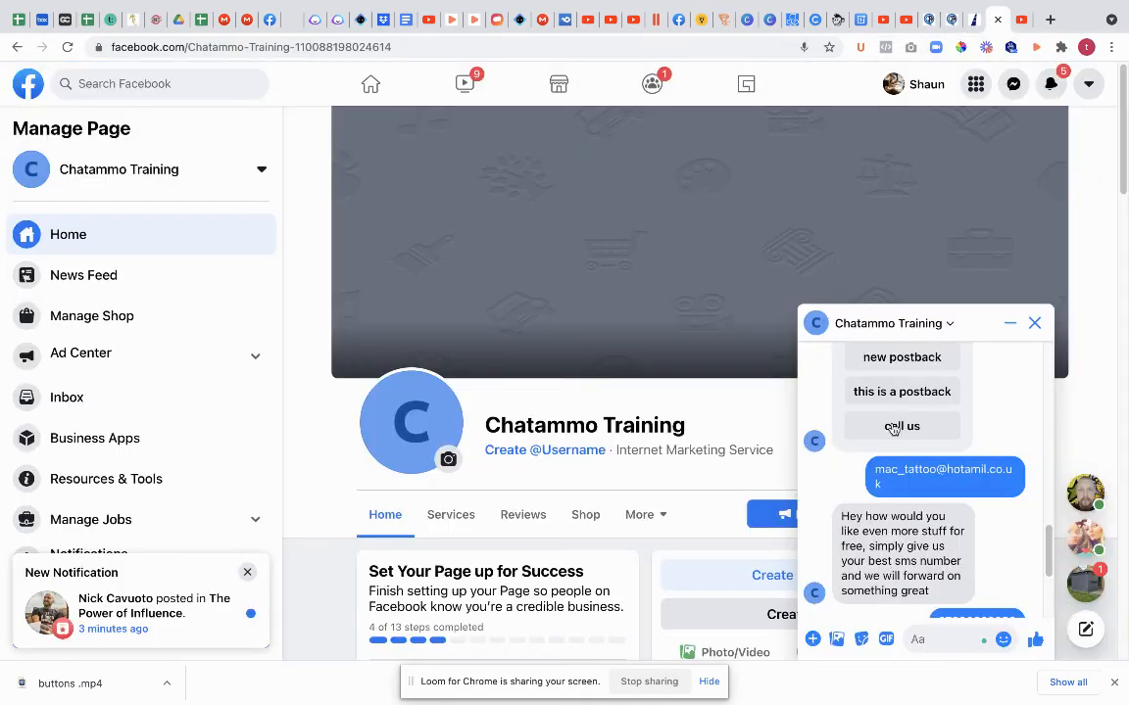
Step: Delete the old chat, start a test via Get Started and continue past the welcome message
click(948, 323)
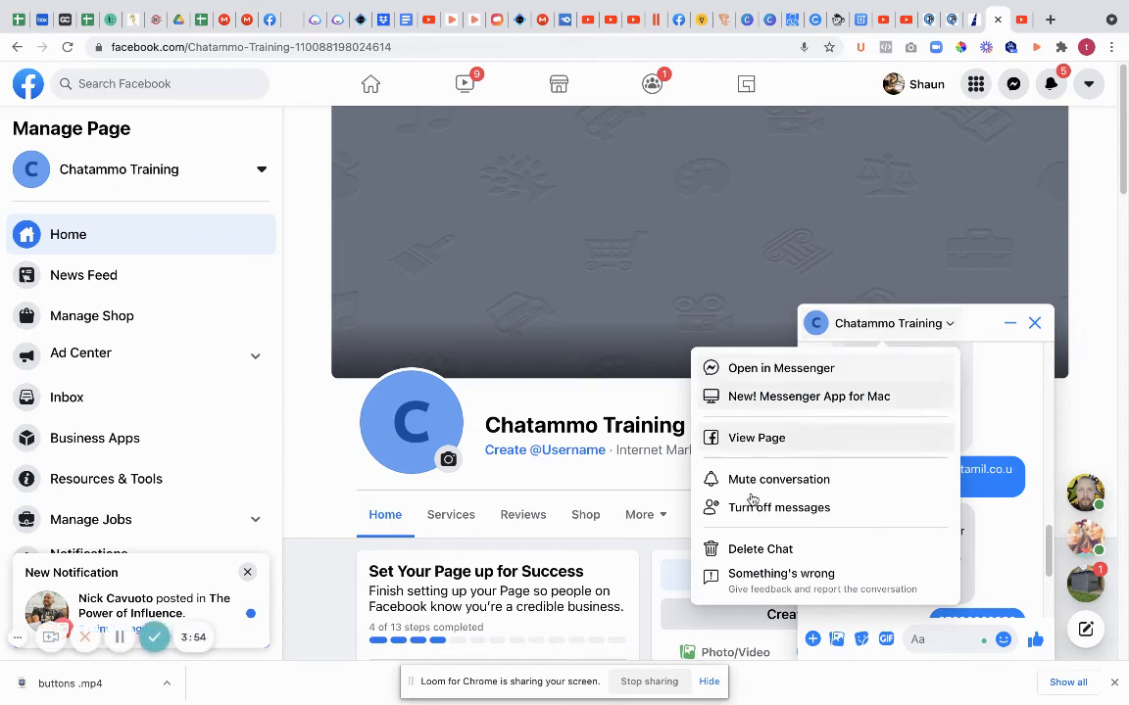
click(759, 549)
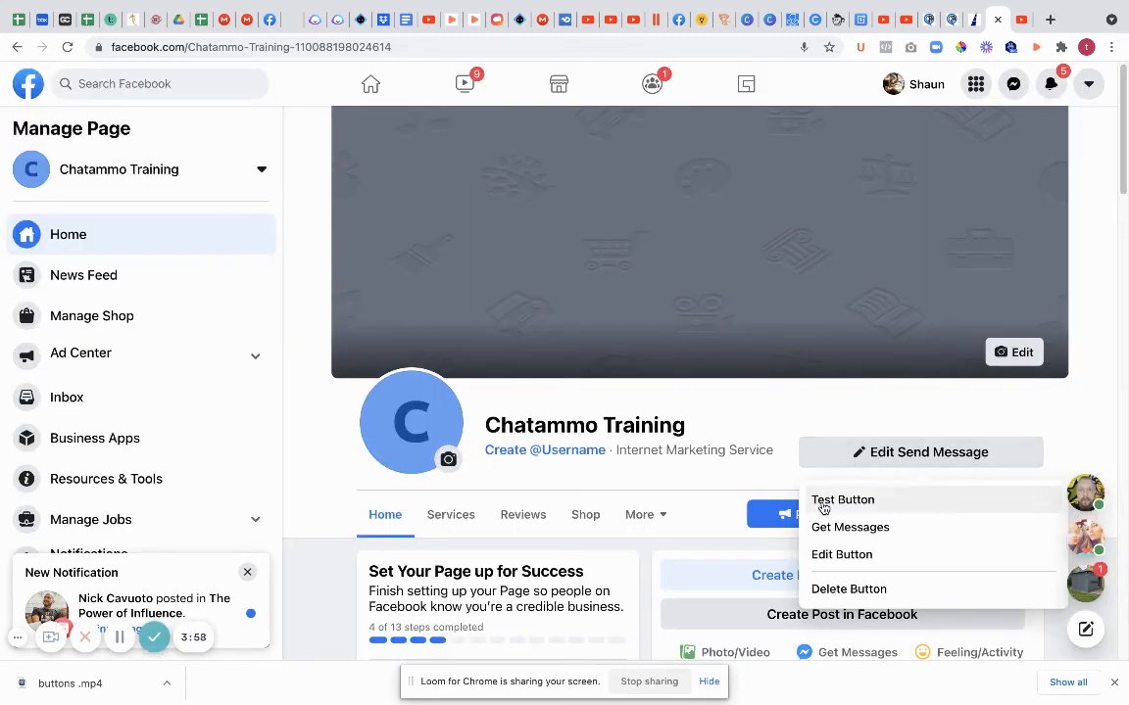
click(842, 499)
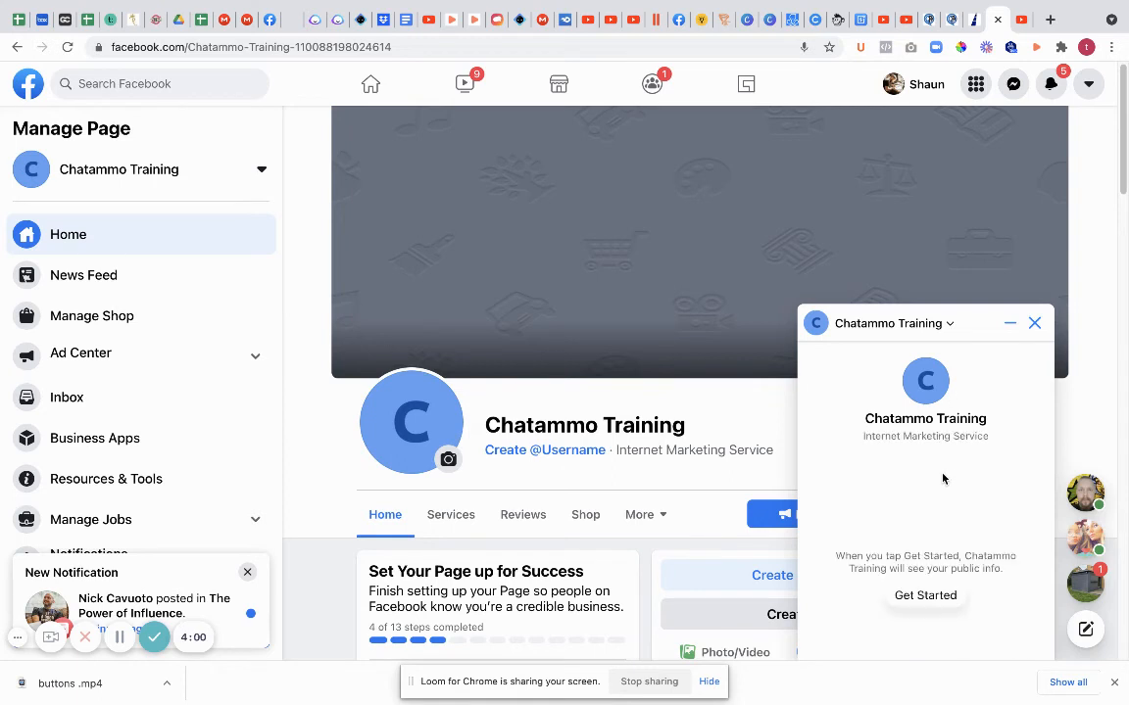
click(925, 595)
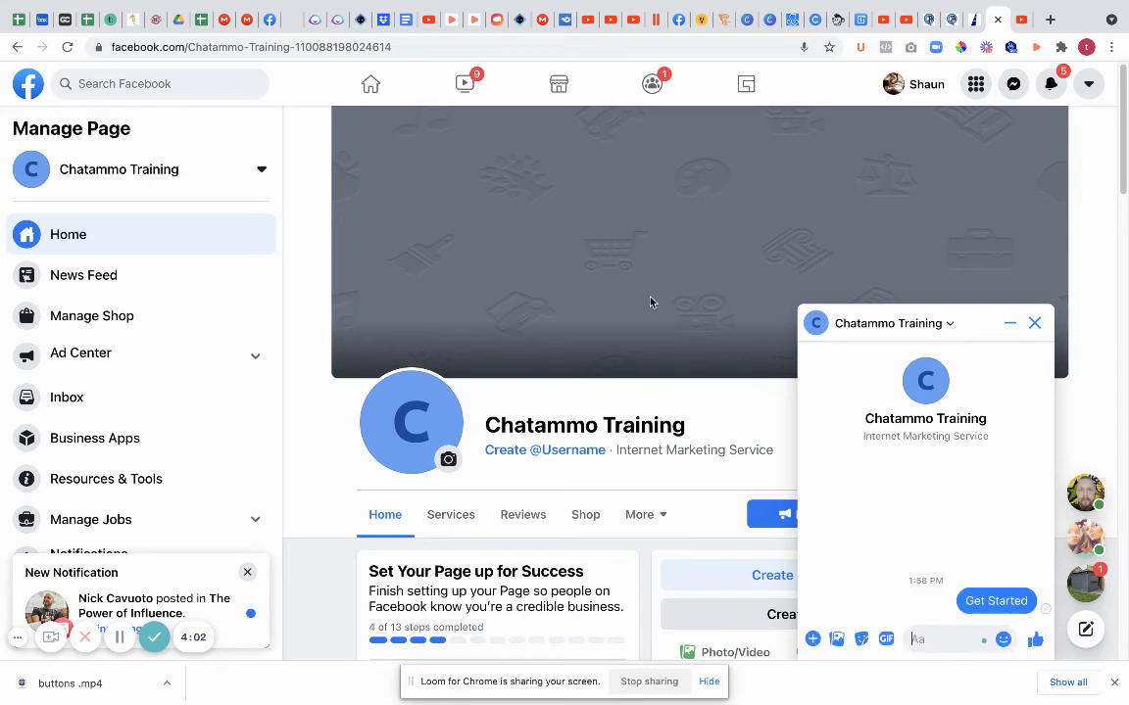
mouse_move(652, 307)
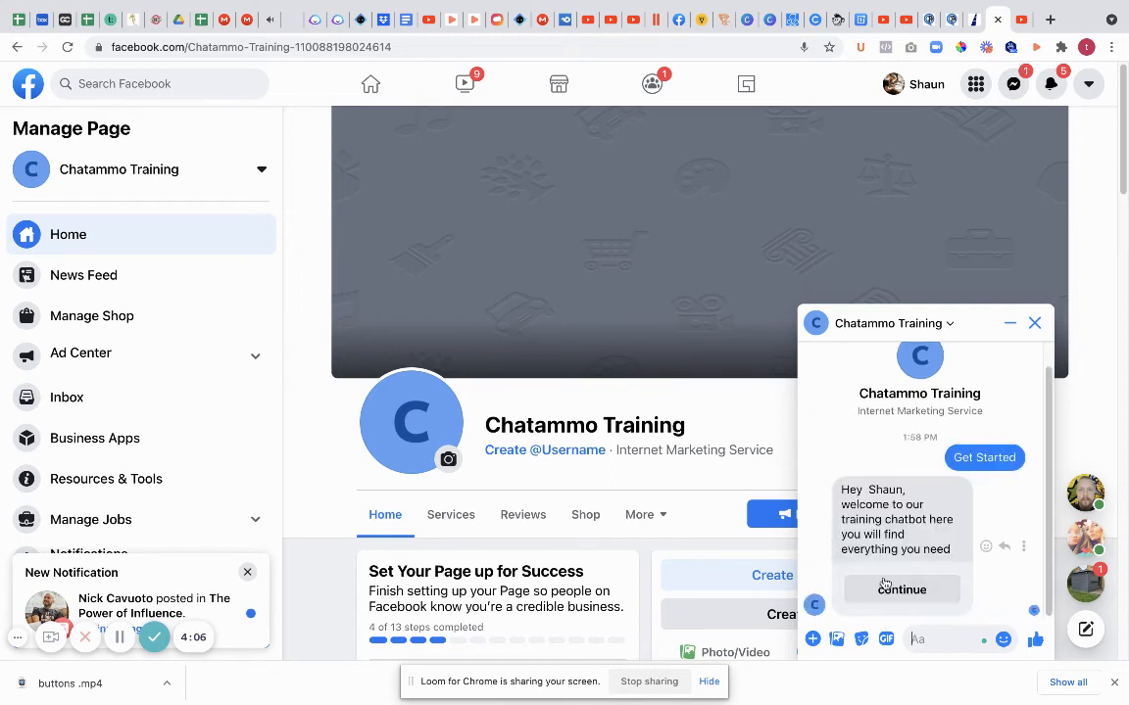
click(900, 589)
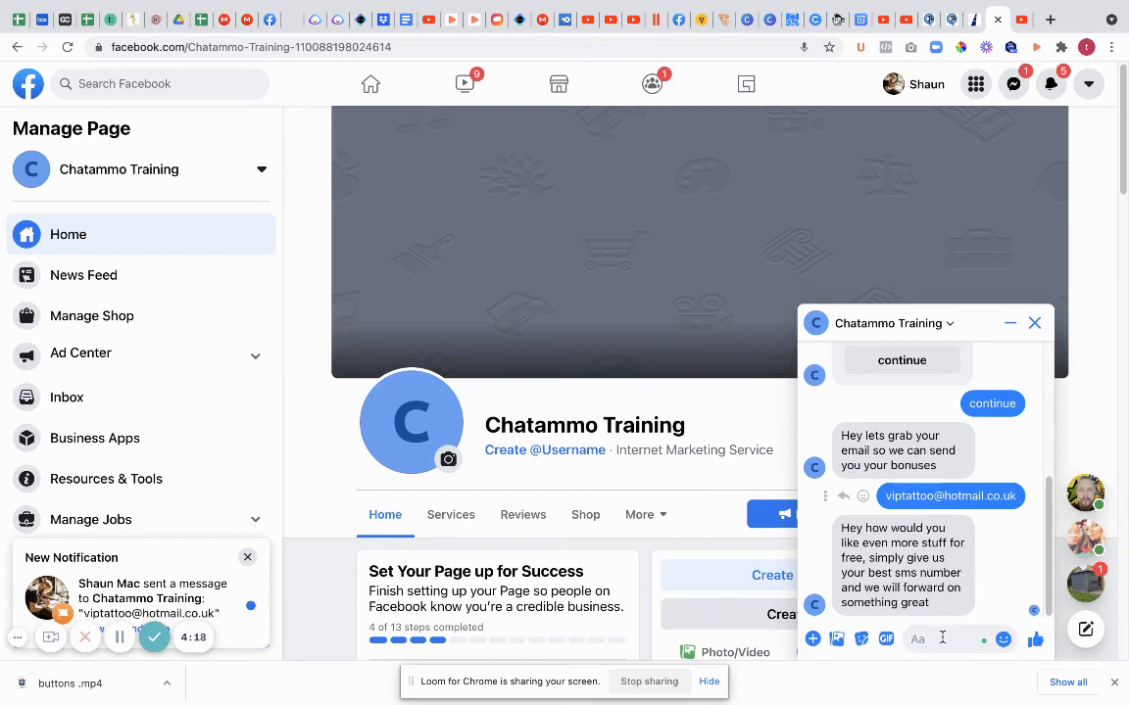
Step: Send 999 to the bot and tap the 'postback' quick reply
text(999)
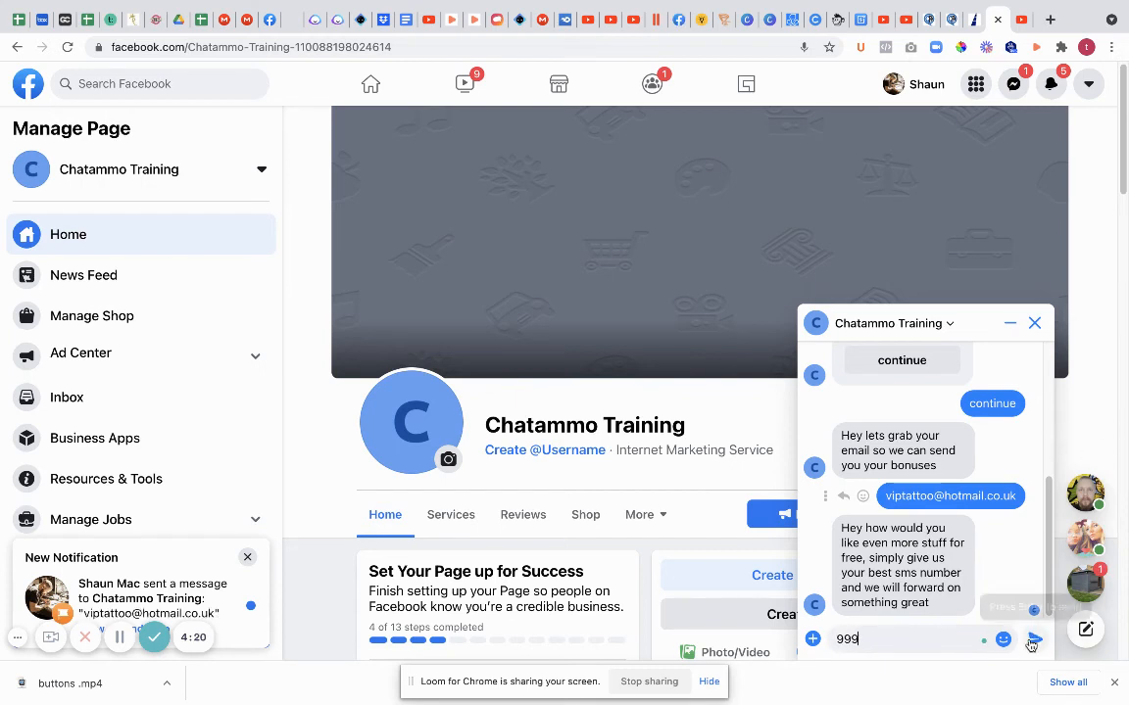
click(1034, 639)
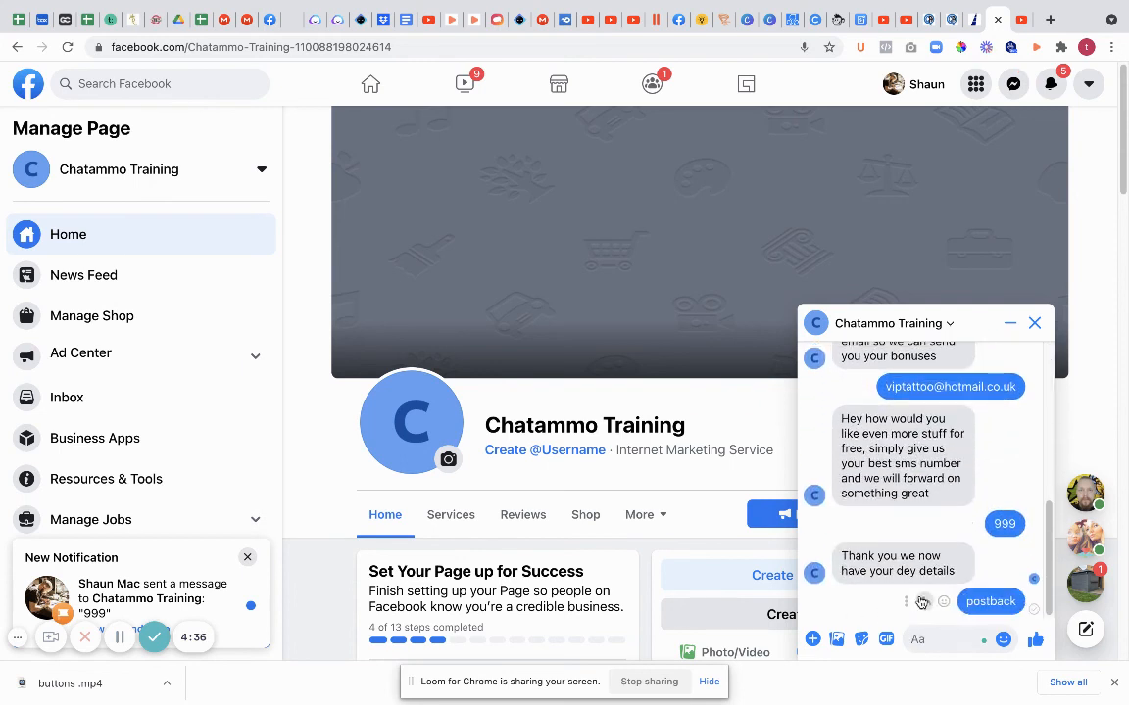
click(990, 601)
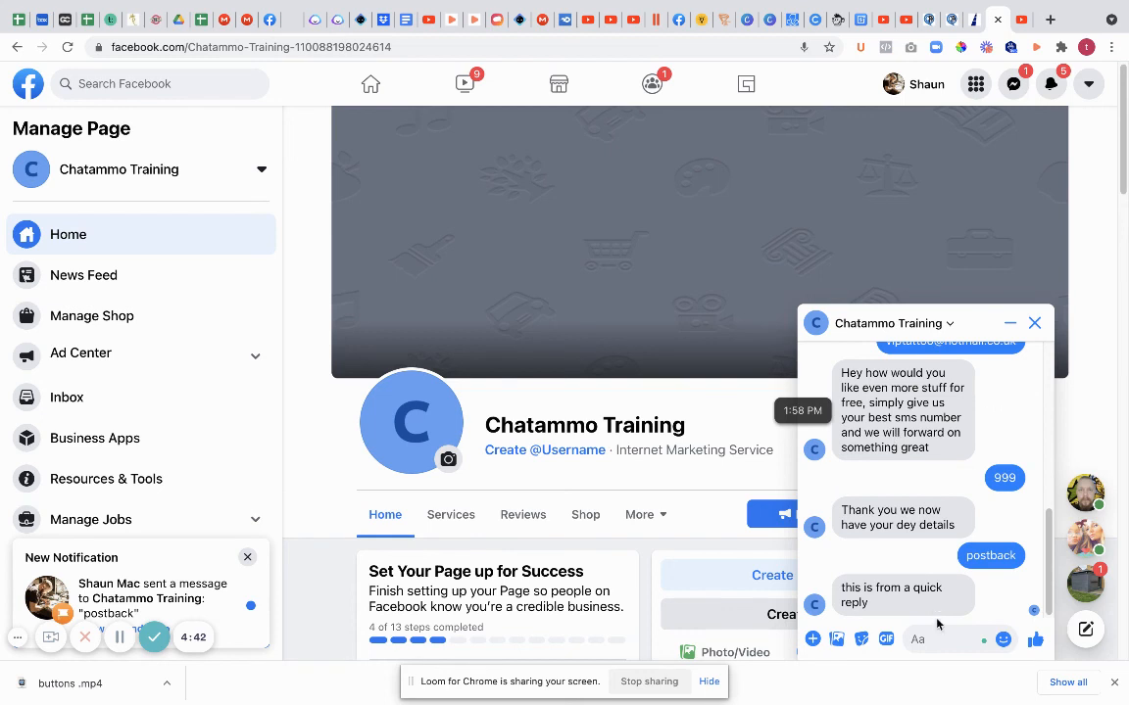
mouse_move(909, 578)
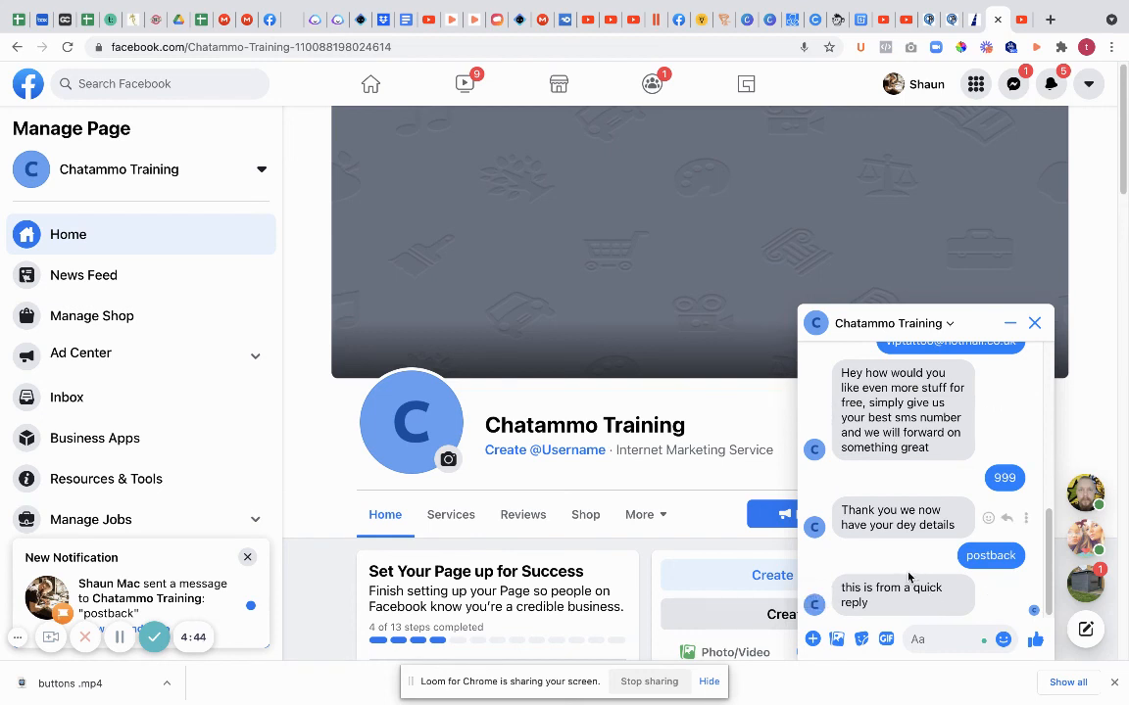